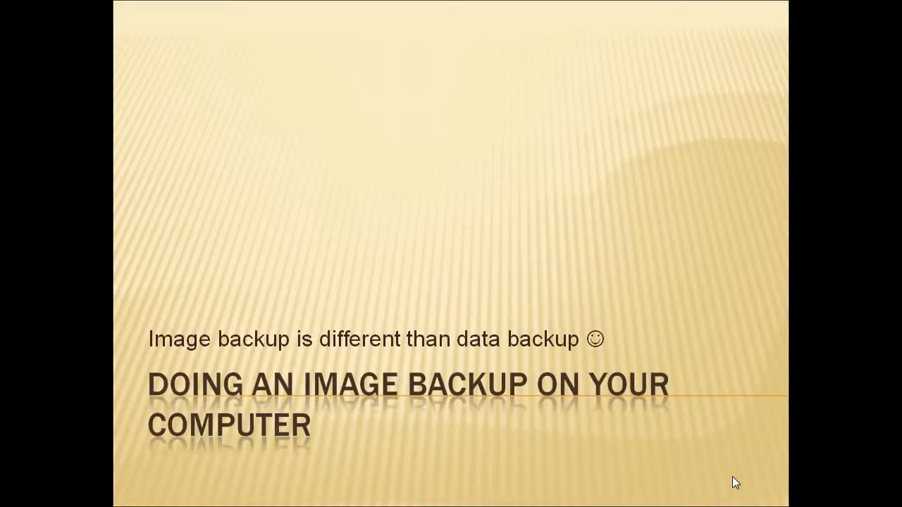
{"action": "mouse_move", "coordinate": [622, 482]}
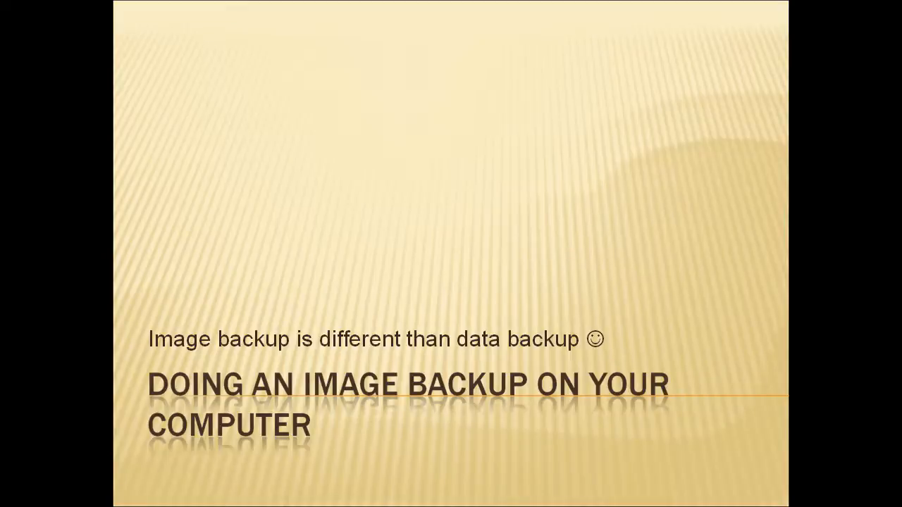
Step: Leave the PowerPoint Viewer intro slide and show macrium.com/ReflectFree.asp in Internet Explorer
{"action": "left_click", "coordinate": [169, 497]}
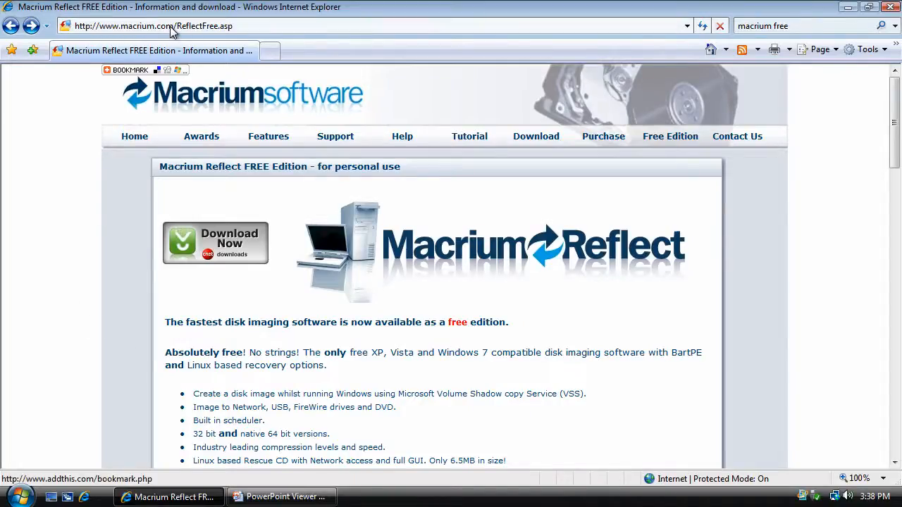
Step: Start the Macrium Reflect Free download through the Macrium and CNET Download Now buttons
{"action": "left_click", "coordinate": [130, 69]}
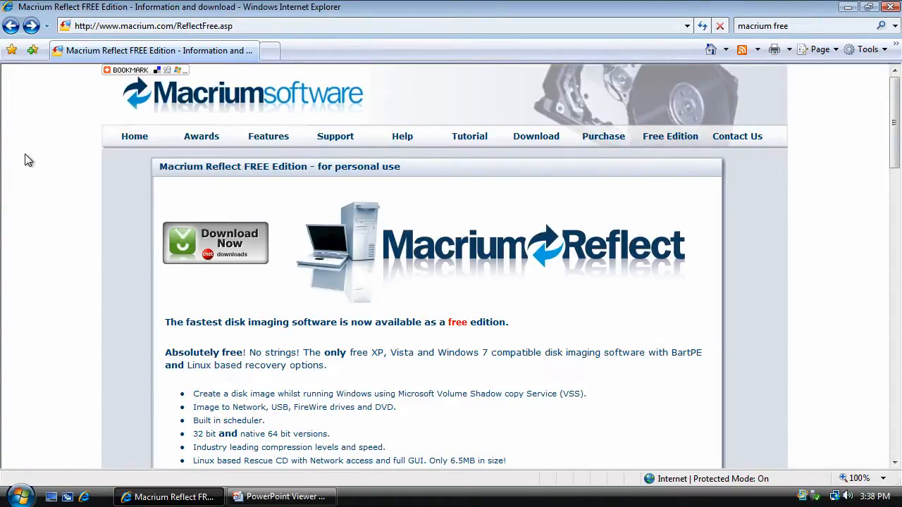
{"action": "mouse_move", "coordinate": [201, 218]}
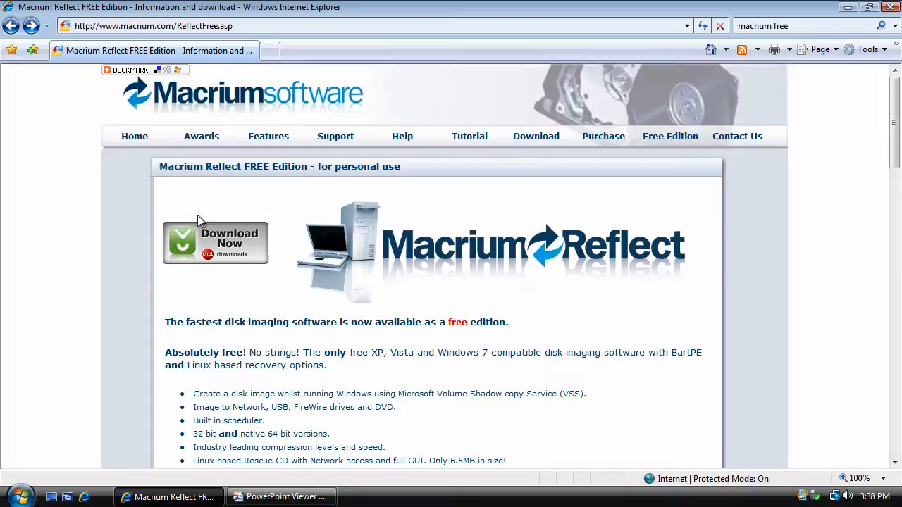
{"action": "mouse_move", "coordinate": [204, 247]}
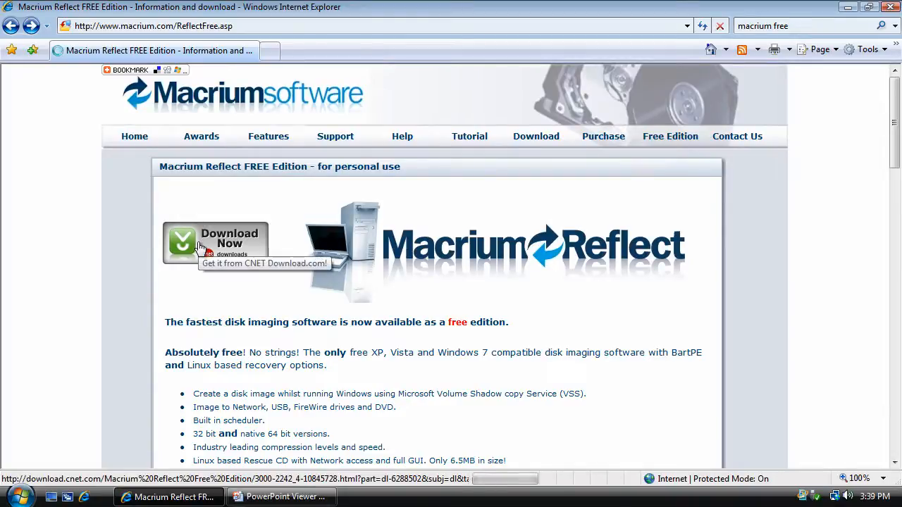
{"action": "left_click", "coordinate": [215, 241]}
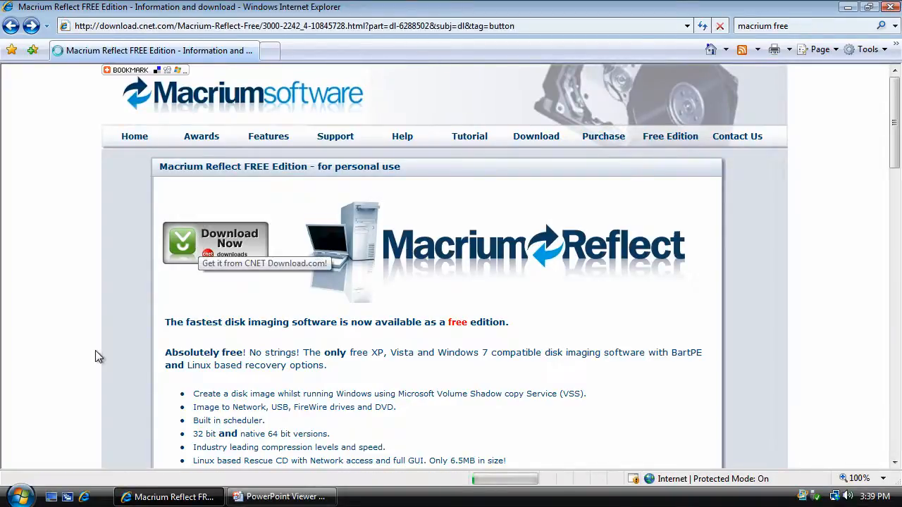
{"action": "left_click", "coordinate": [214, 242]}
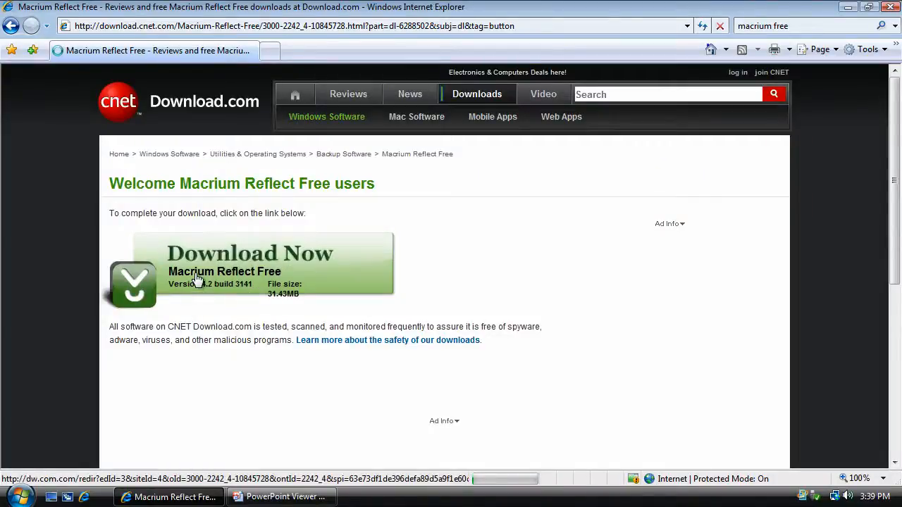
{"action": "left_click", "coordinate": [250, 267]}
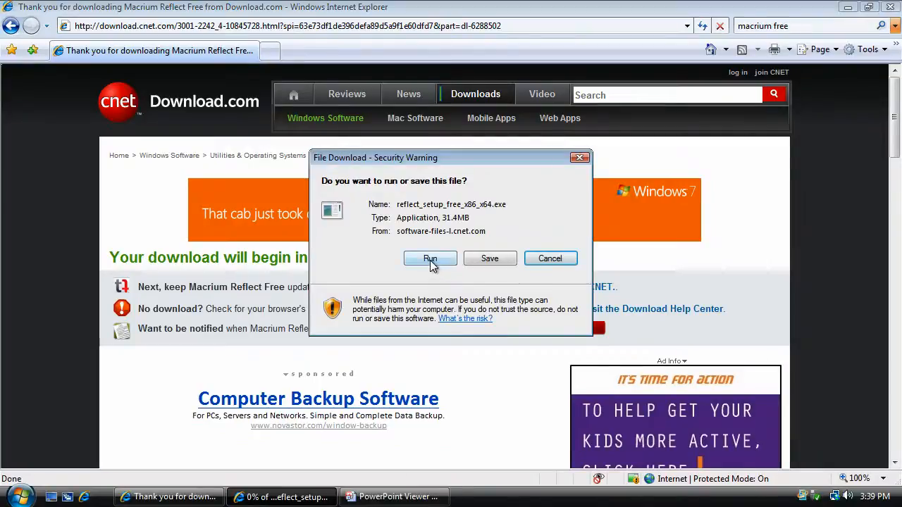
Step: Run reflect_setup_free_x86_x64.exe, then cancel and close the repair/remove installer
{"action": "left_click", "coordinate": [431, 259]}
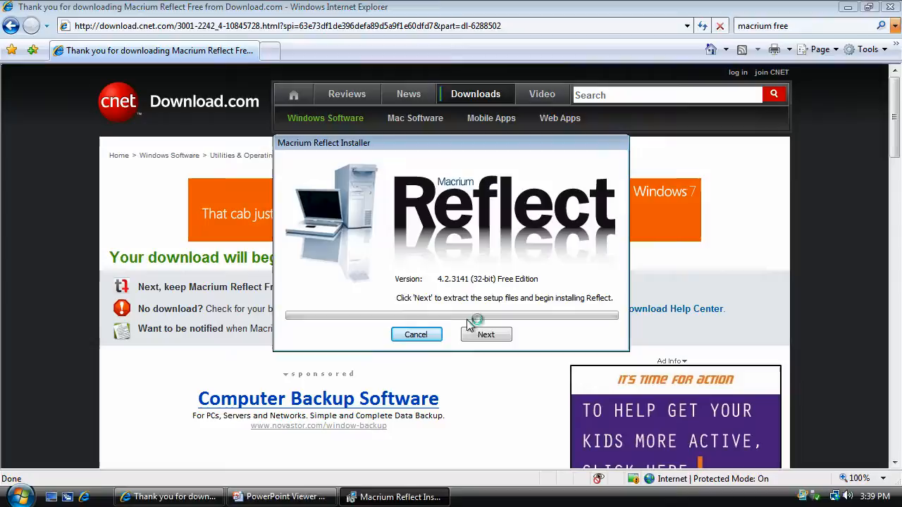
{"action": "left_click", "coordinate": [486, 334]}
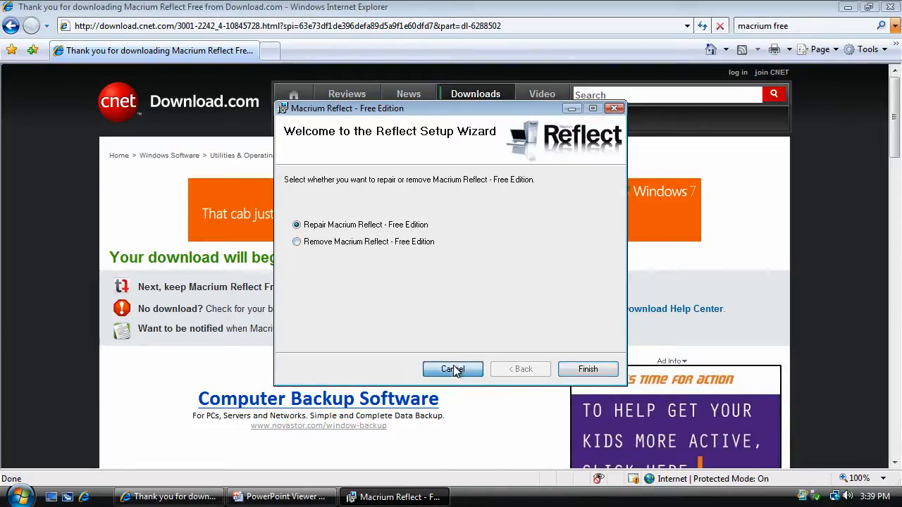
{"action": "left_click", "coordinate": [453, 369]}
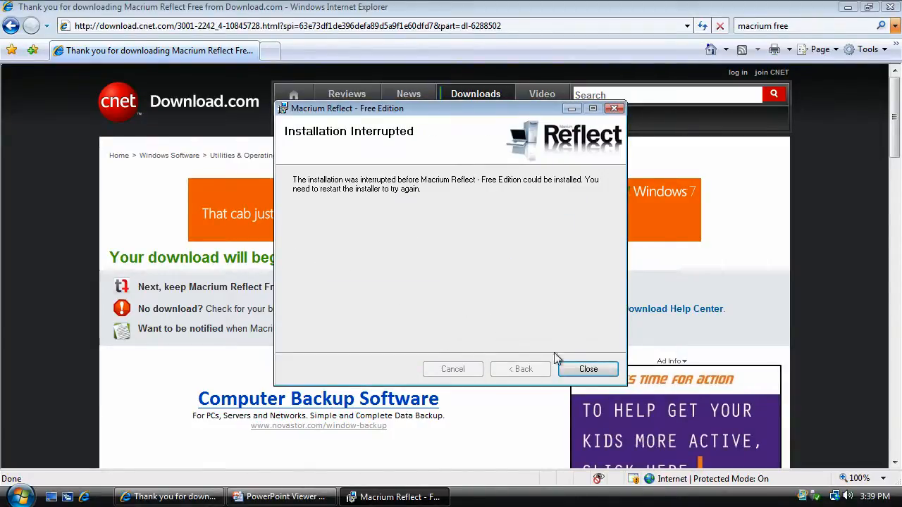
{"action": "left_click", "coordinate": [588, 369]}
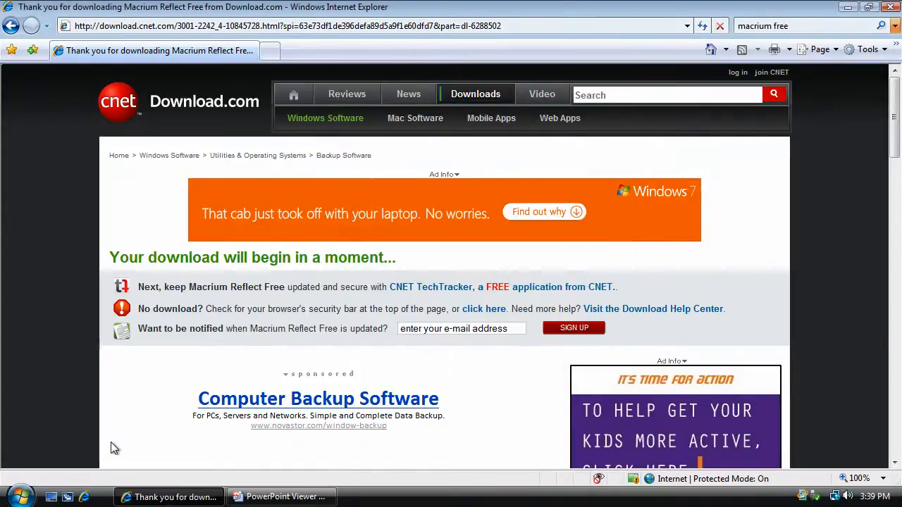
Step: Launch Reflect from Start, allow it in User Account Control, and accept creating a Rescue CD
{"action": "left_click", "coordinate": [12, 496]}
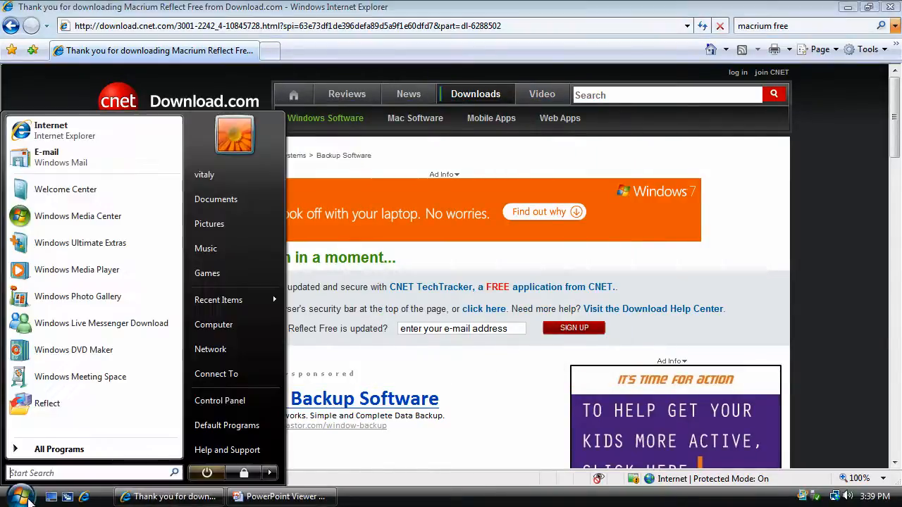
{"action": "left_click", "coordinate": [47, 403]}
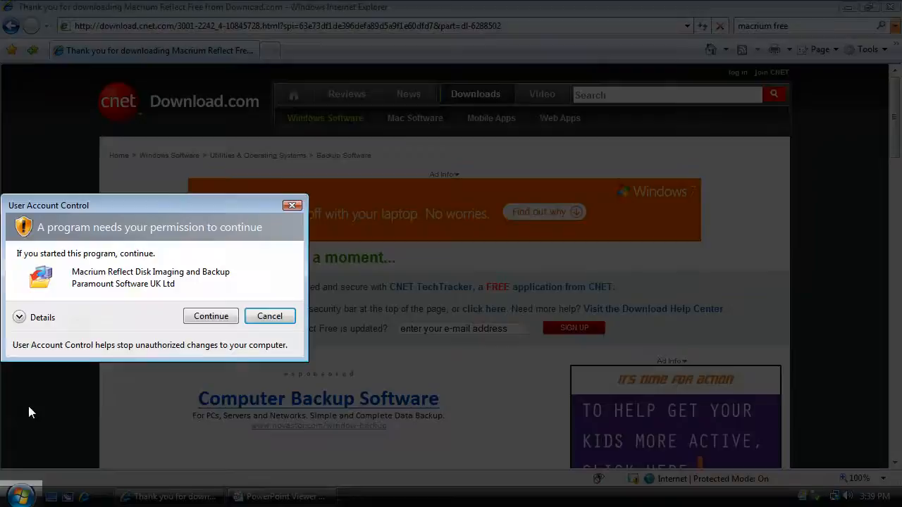
{"action": "left_click", "coordinate": [211, 315]}
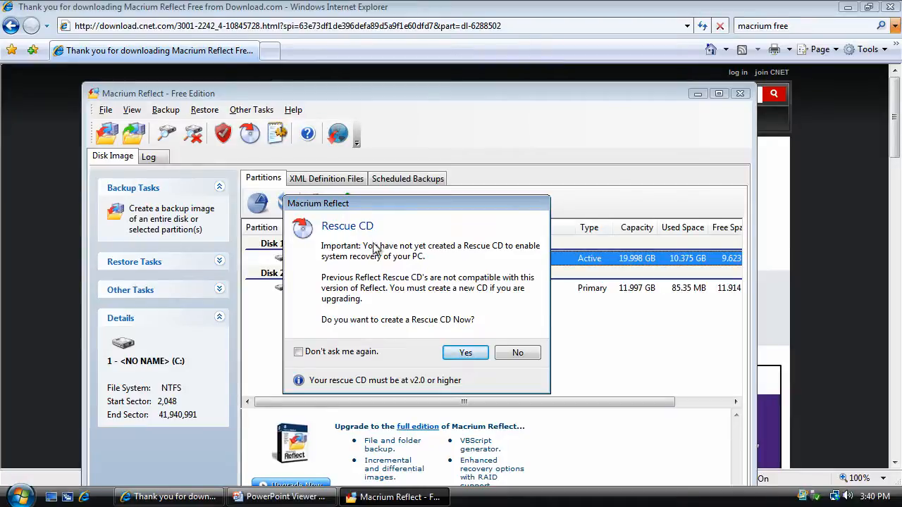
{"action": "mouse_move", "coordinate": [332, 237]}
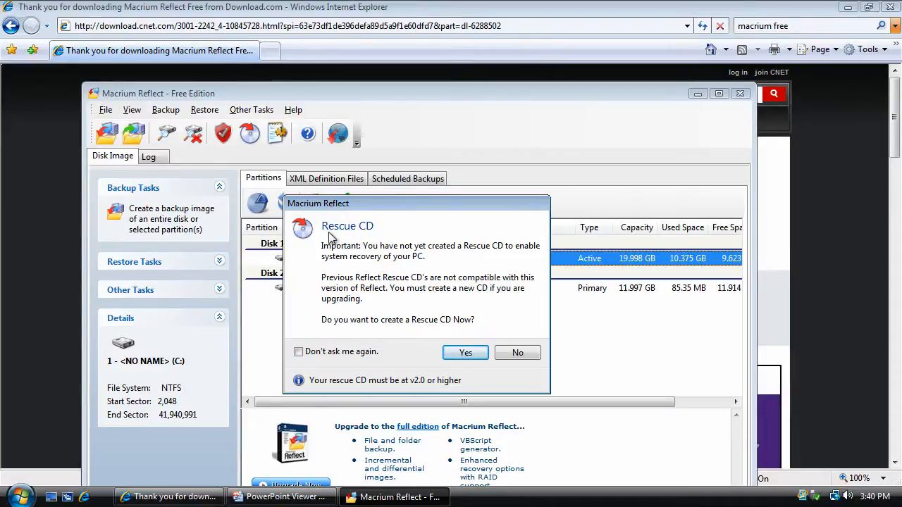
{"action": "mouse_move", "coordinate": [365, 238]}
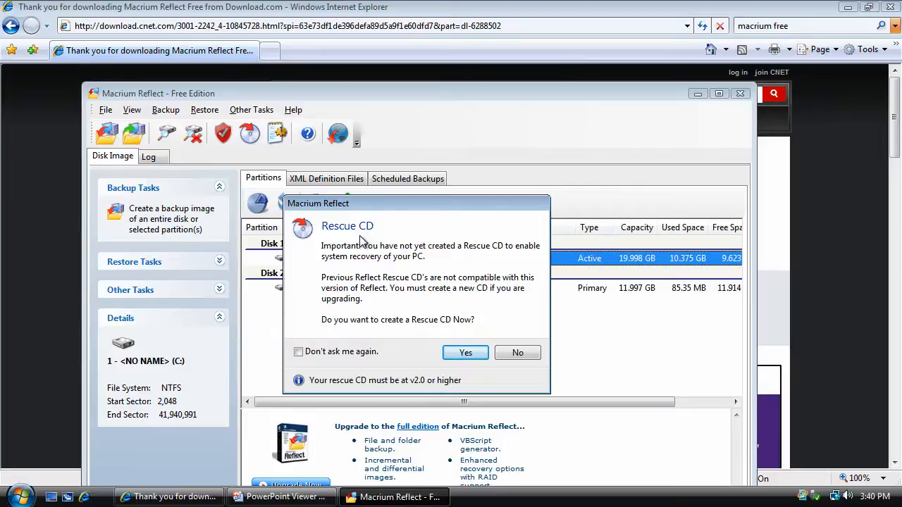
{"action": "mouse_move", "coordinate": [324, 257]}
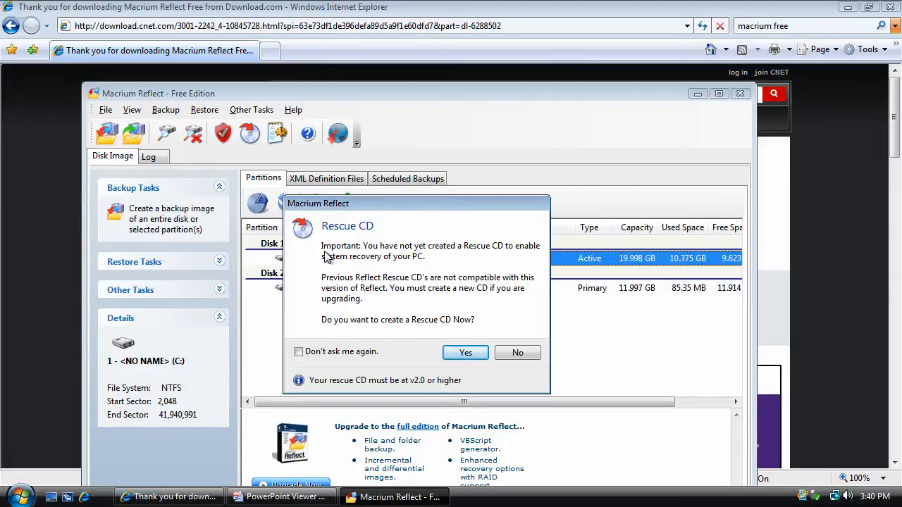
{"action": "mouse_move", "coordinate": [402, 262]}
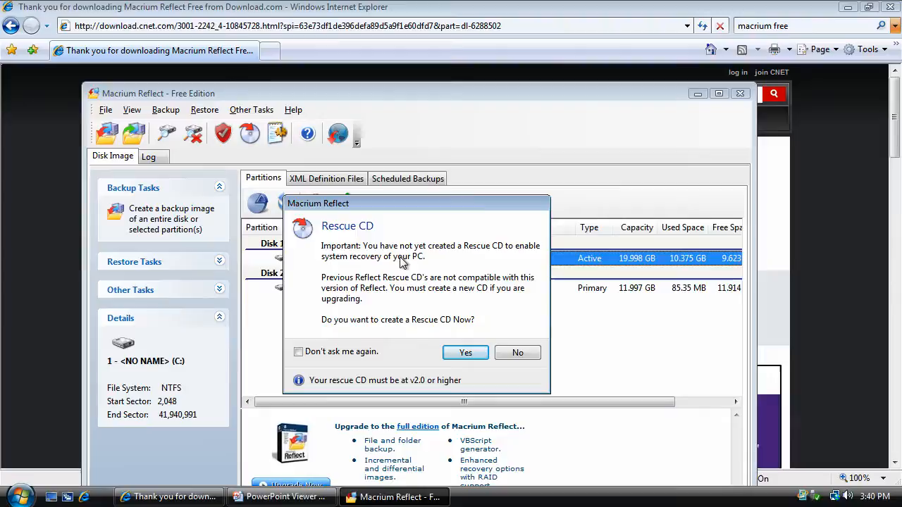
{"action": "mouse_move", "coordinate": [414, 263]}
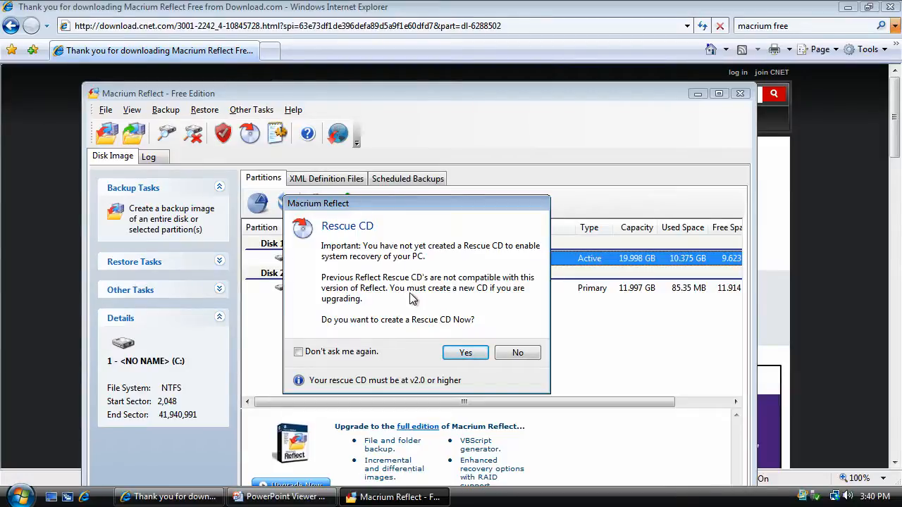
{"action": "mouse_move", "coordinate": [349, 289]}
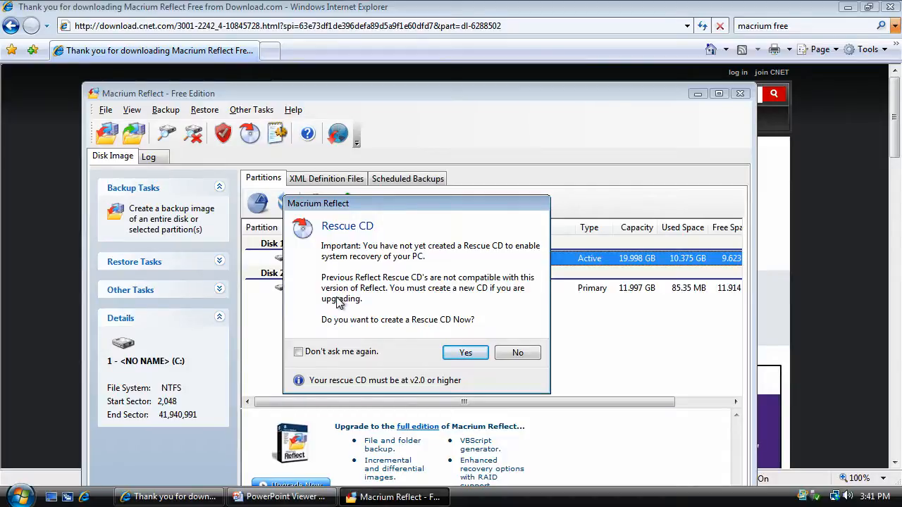
{"action": "left_click", "coordinate": [465, 353]}
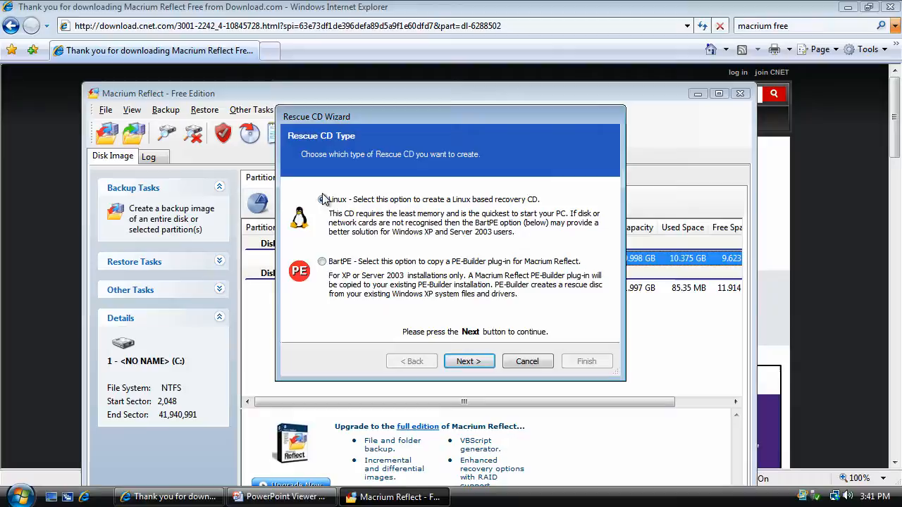
Step: Choose the Linux-based Rescue CD type and advance to the CD writer page
{"action": "left_click", "coordinate": [322, 200]}
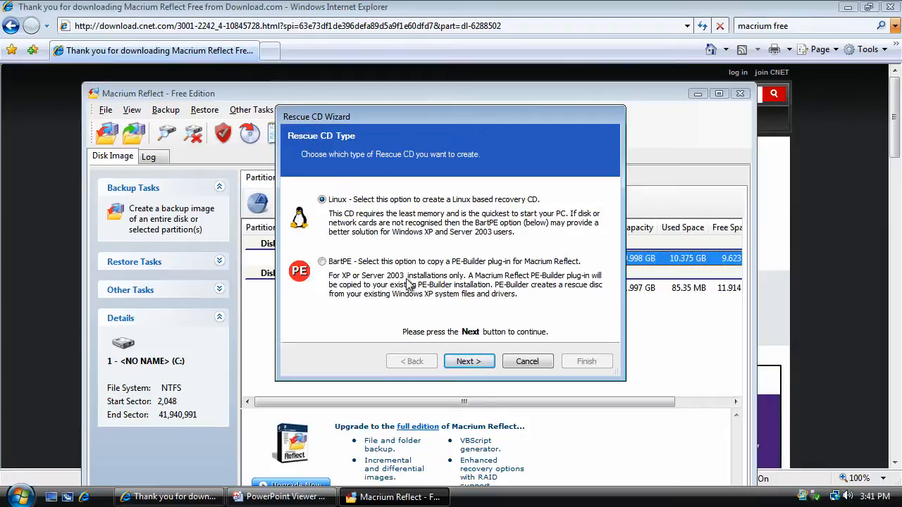
{"action": "mouse_move", "coordinate": [557, 285]}
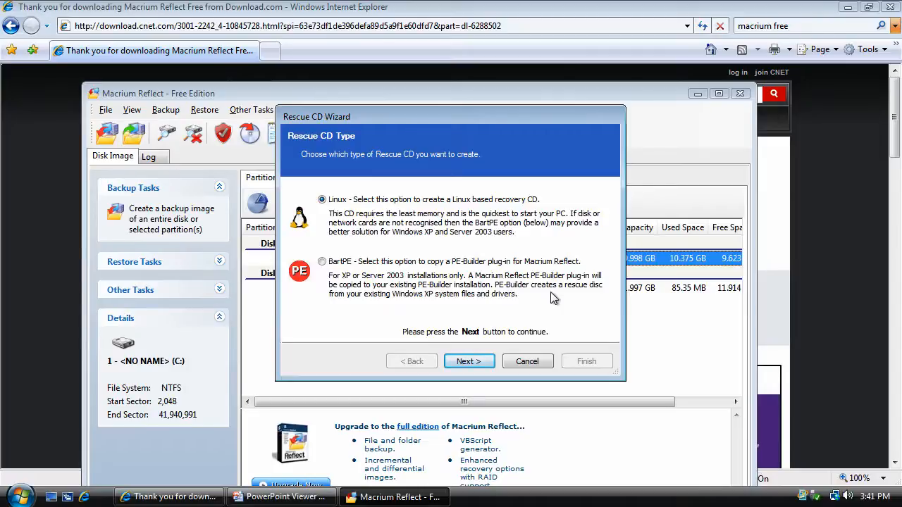
{"action": "mouse_move", "coordinate": [339, 287]}
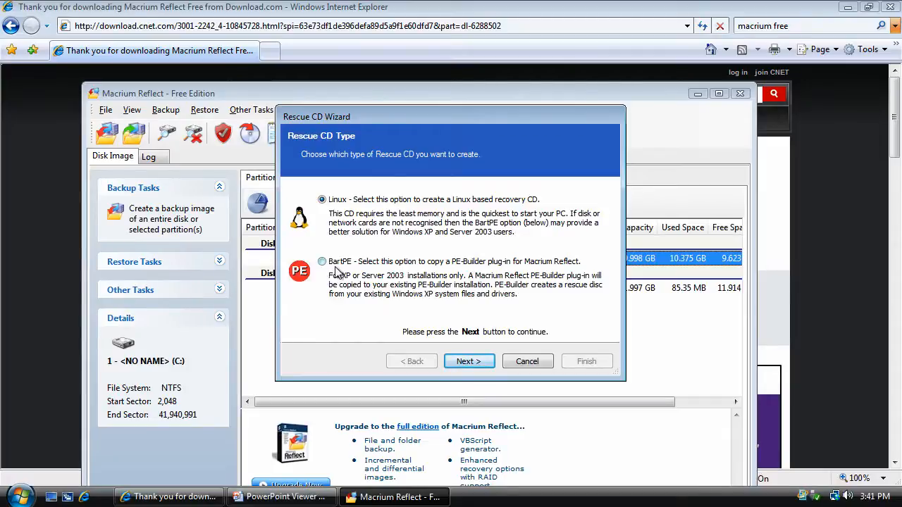
{"action": "mouse_move", "coordinate": [340, 266]}
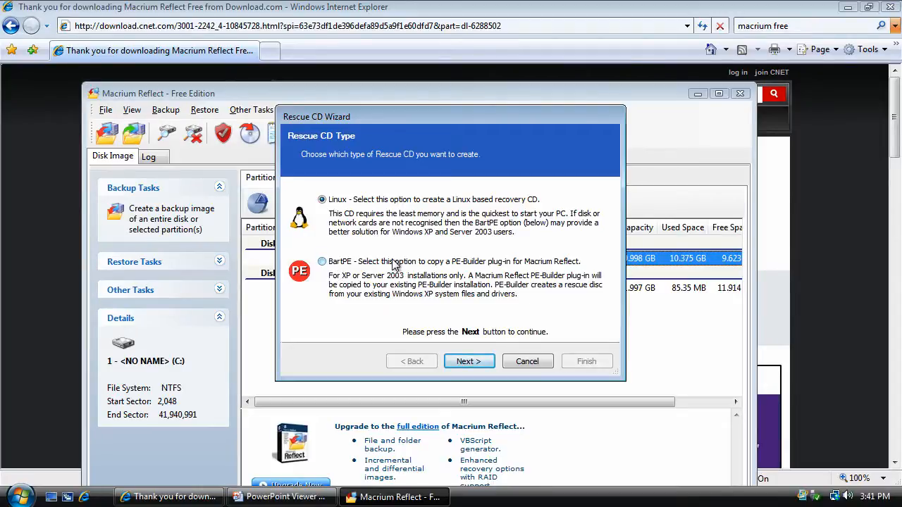
{"action": "mouse_move", "coordinate": [370, 264]}
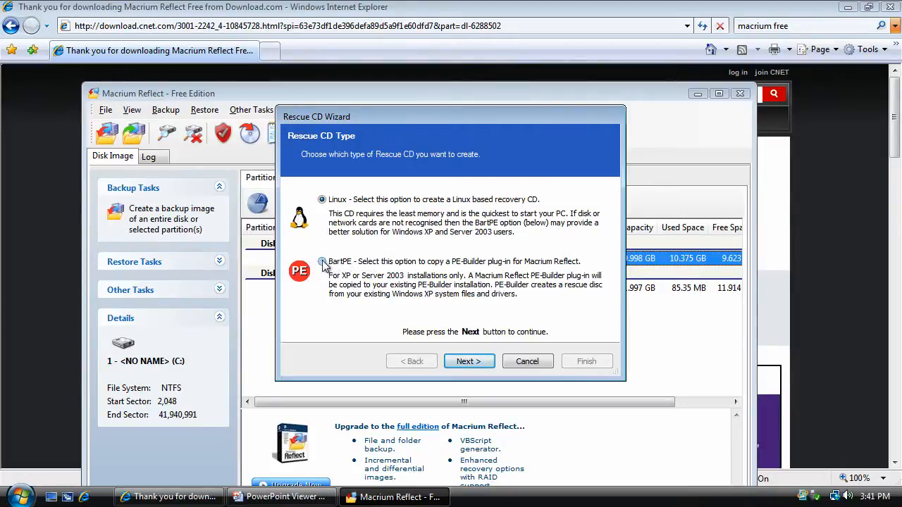
{"action": "left_click", "coordinate": [321, 199]}
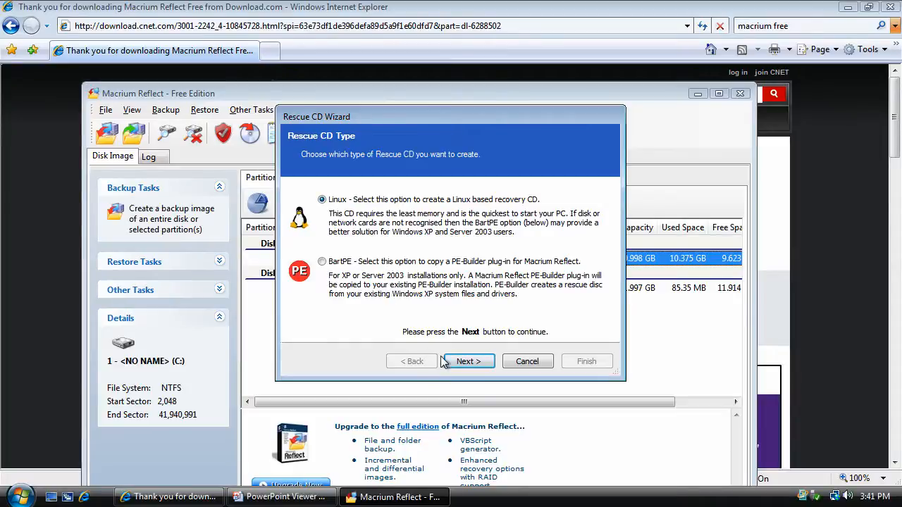
{"action": "left_click", "coordinate": [467, 361]}
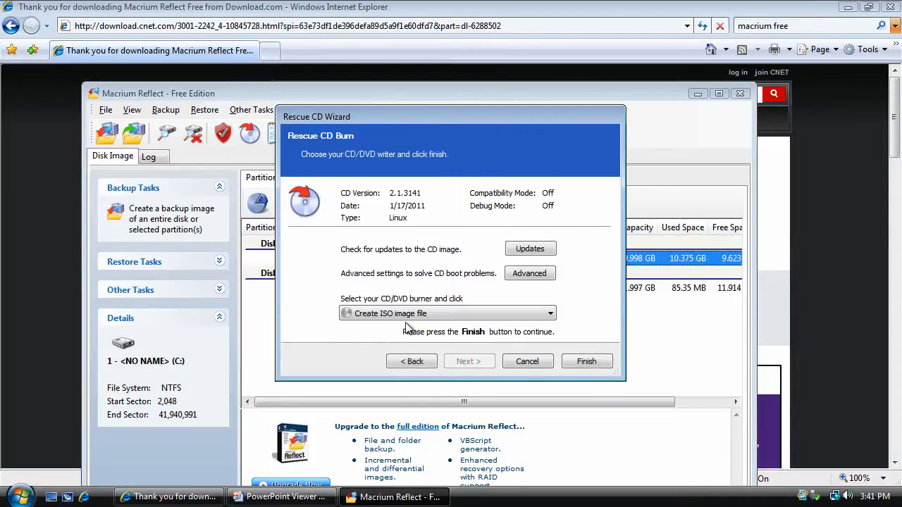
Step: Set the Rescue CD burner to 'Create ISO image file' and finish the wizard
{"action": "left_click", "coordinate": [447, 313]}
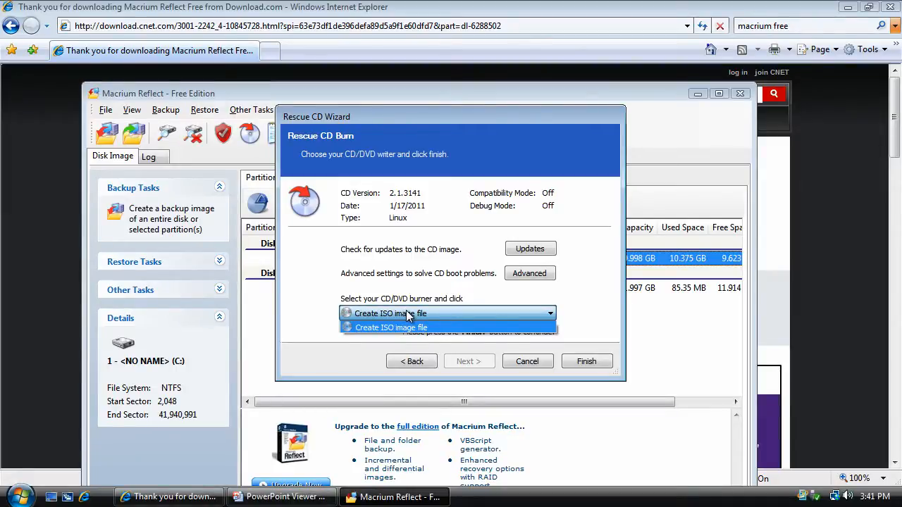
{"action": "left_click", "coordinate": [391, 327]}
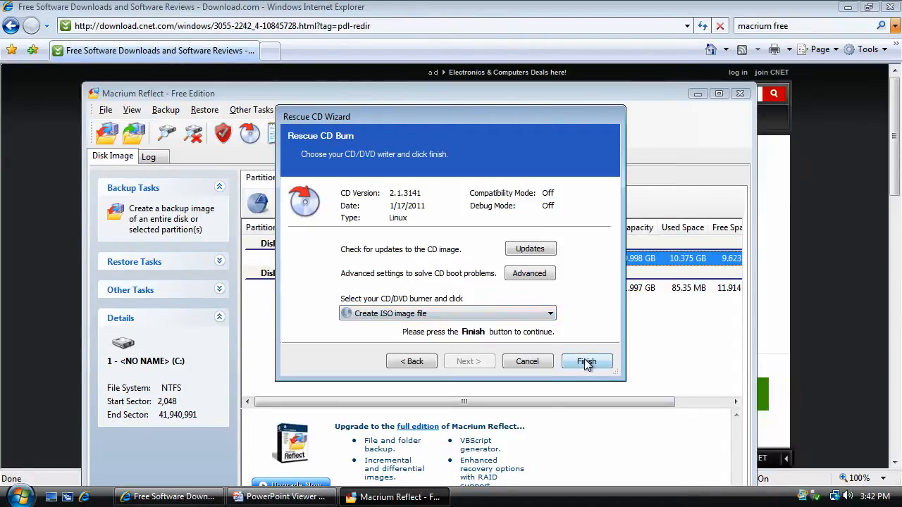
{"action": "left_click", "coordinate": [587, 361]}
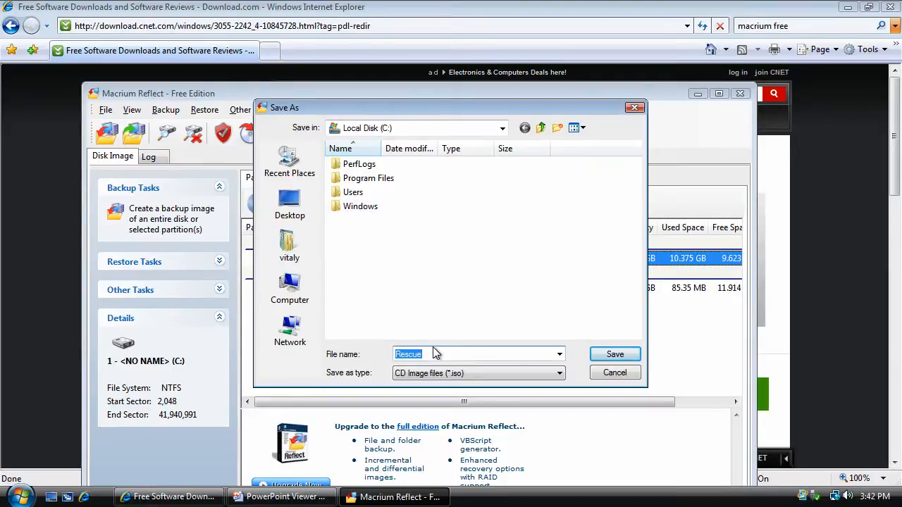
Step: Save the image as 'Rescue' on Local Disk (C:) and dismiss the success notice
{"action": "left_click", "coordinate": [615, 353]}
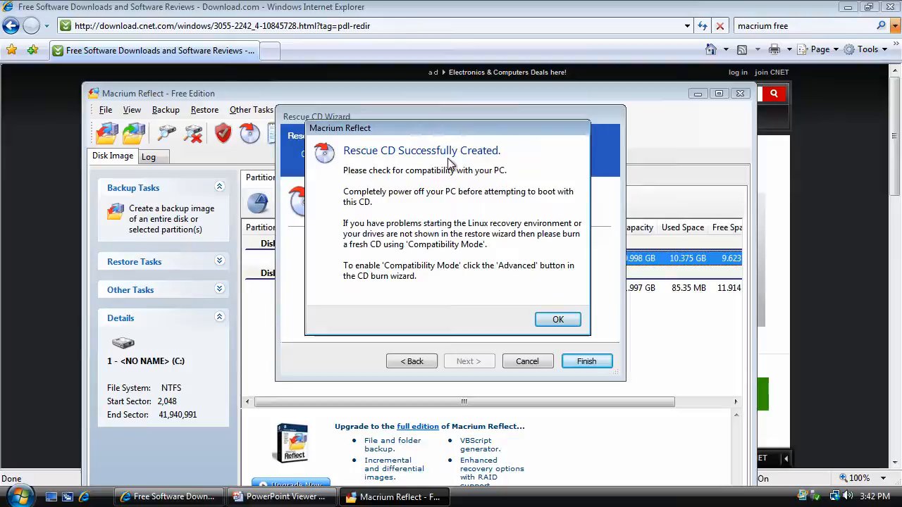
{"action": "left_click", "coordinate": [558, 319]}
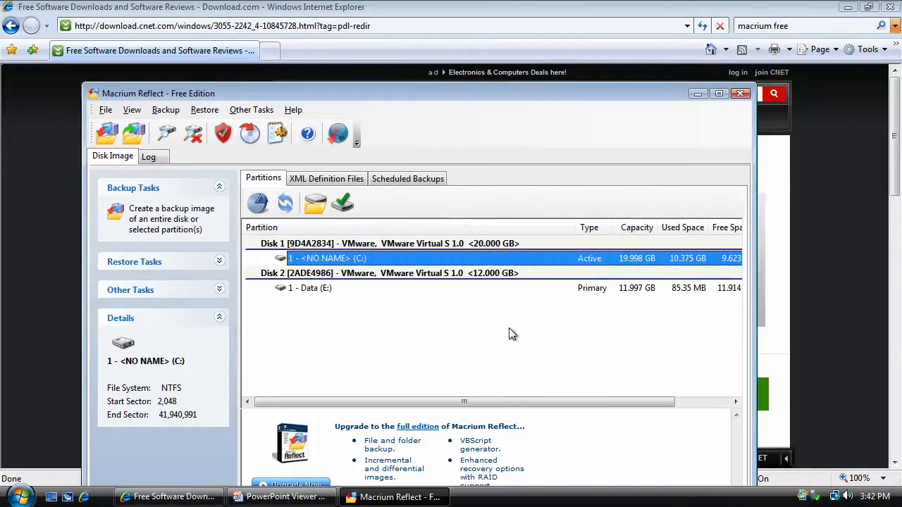
{"action": "mouse_move", "coordinate": [488, 340]}
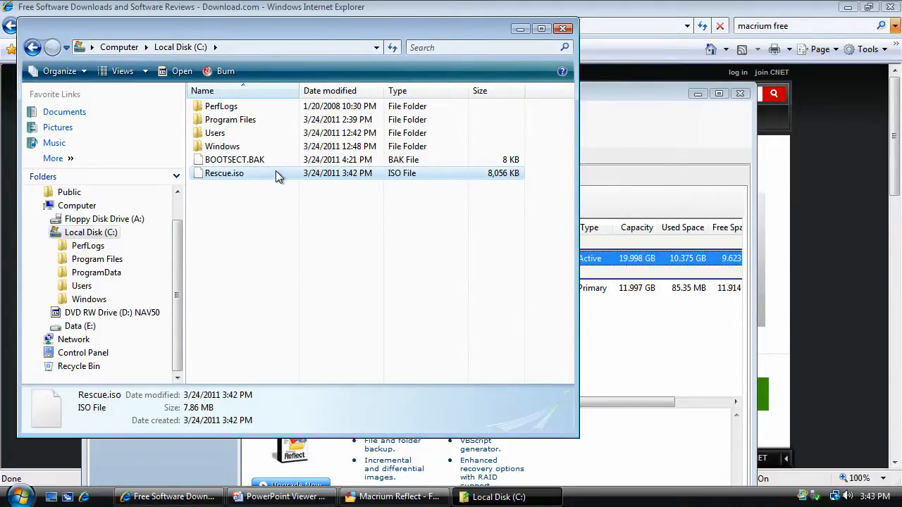
{"action": "mouse_move", "coordinate": [401, 173]}
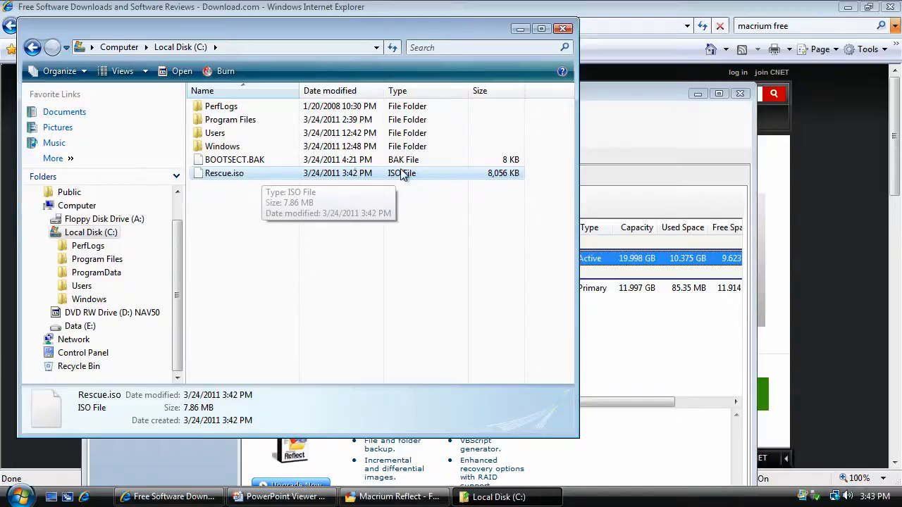
{"action": "mouse_move", "coordinate": [378, 182]}
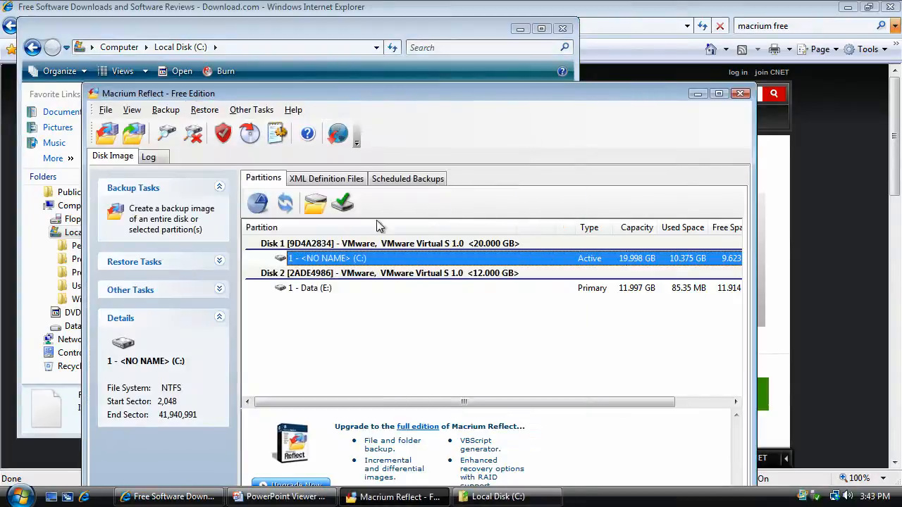
{"action": "mouse_move", "coordinate": [329, 261]}
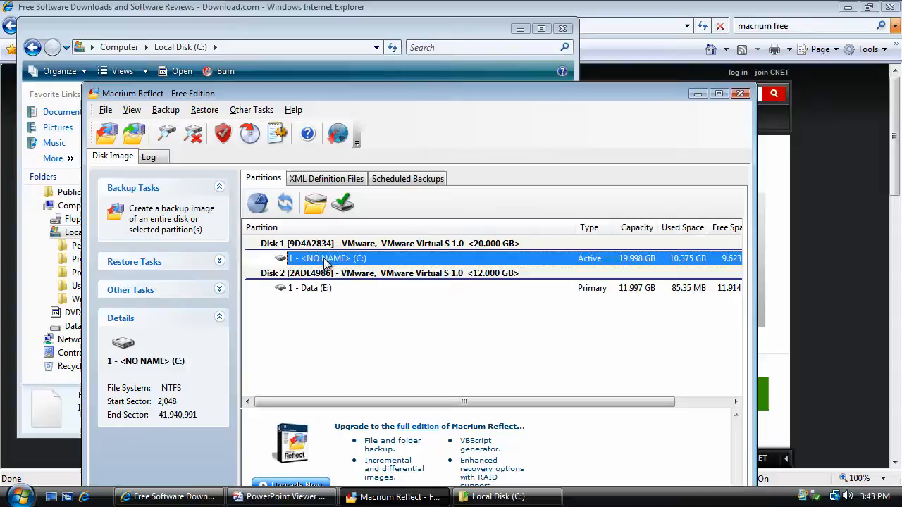
{"action": "mouse_move", "coordinate": [176, 225]}
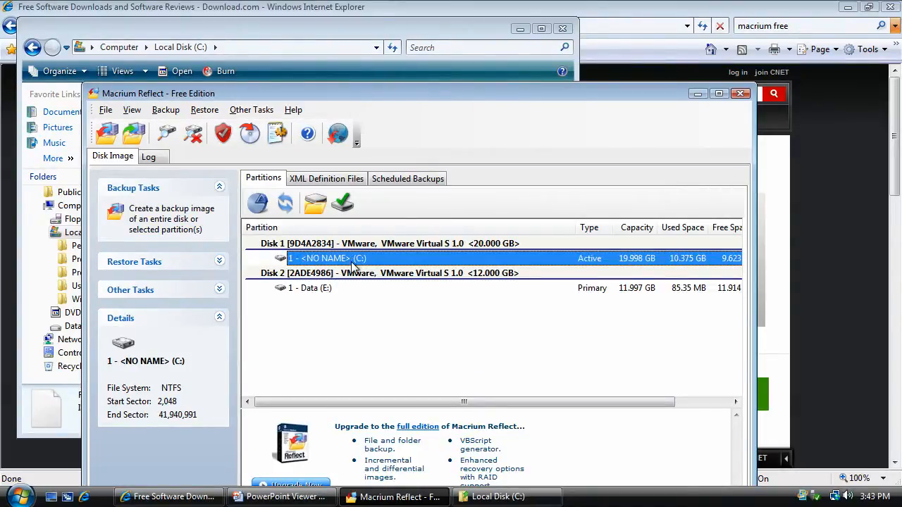
Step: Review the Data (E:) and C partitions, then start a disk image backup task
{"action": "left_click", "coordinate": [310, 288]}
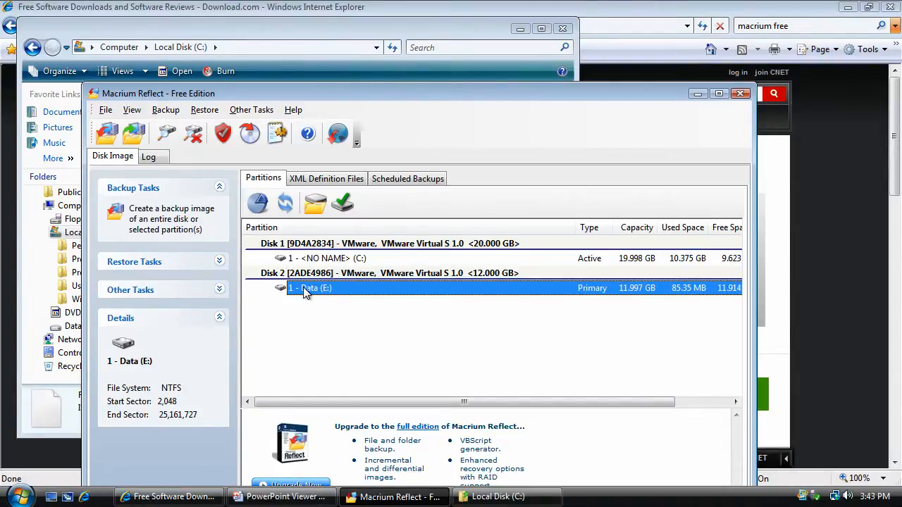
{"action": "mouse_move", "coordinate": [353, 295]}
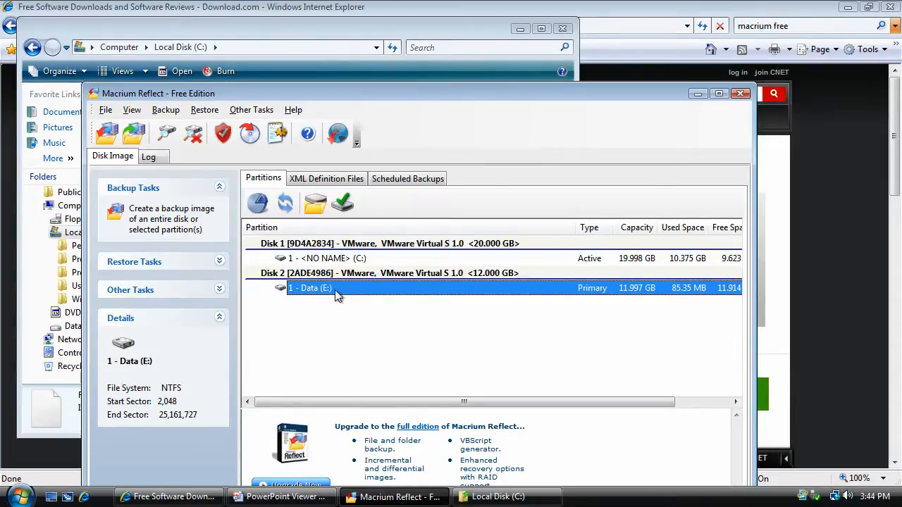
{"action": "left_click", "coordinate": [328, 258]}
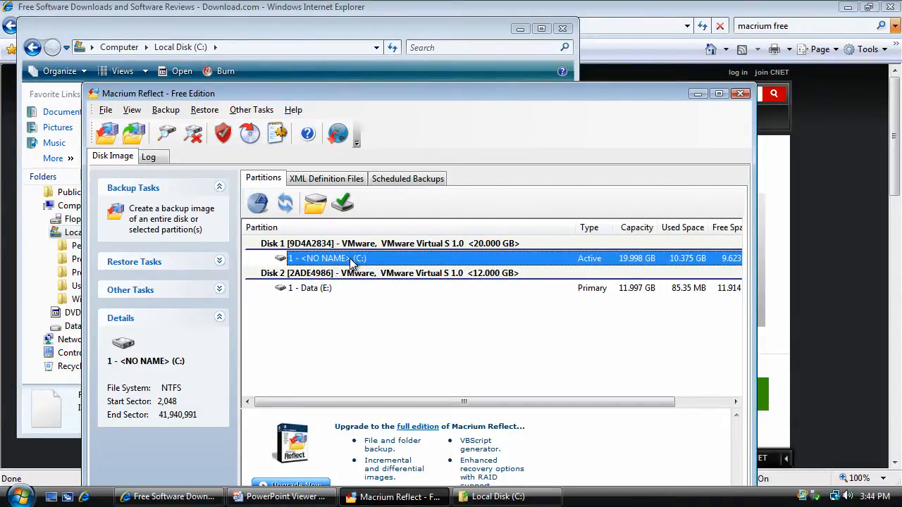
{"action": "mouse_move", "coordinate": [327, 283]}
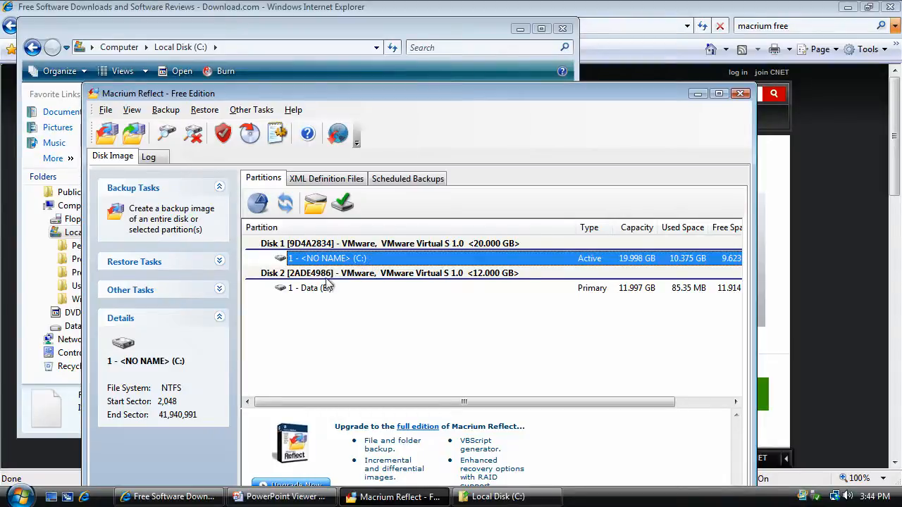
{"action": "left_click", "coordinate": [310, 288]}
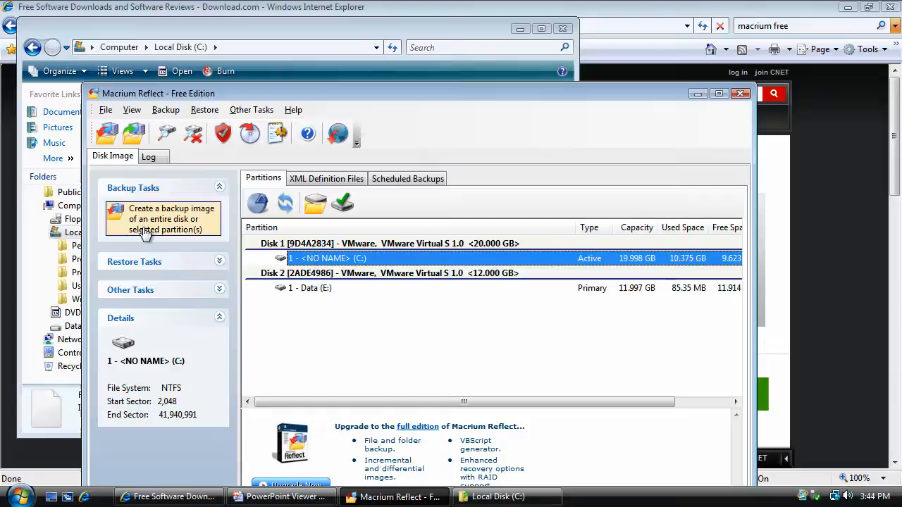
{"action": "left_click", "coordinate": [171, 218]}
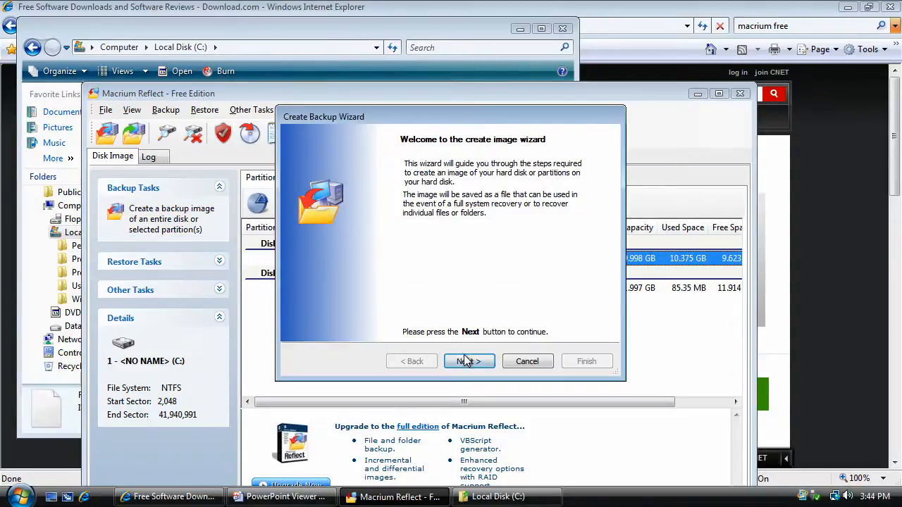
Step: Select partition 1 - <NO NAME> (C:), 10.375 GB, and advance to Backup destination
{"action": "left_click", "coordinate": [469, 361]}
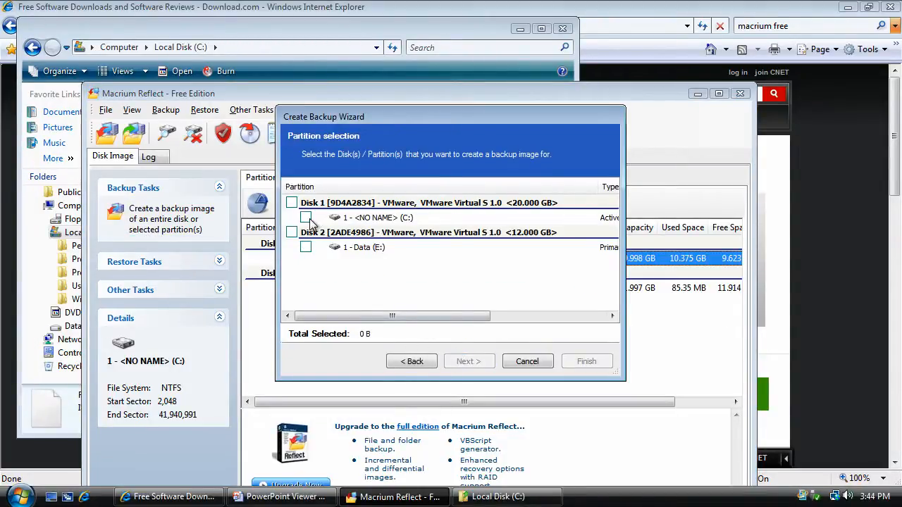
{"action": "left_click", "coordinate": [306, 217]}
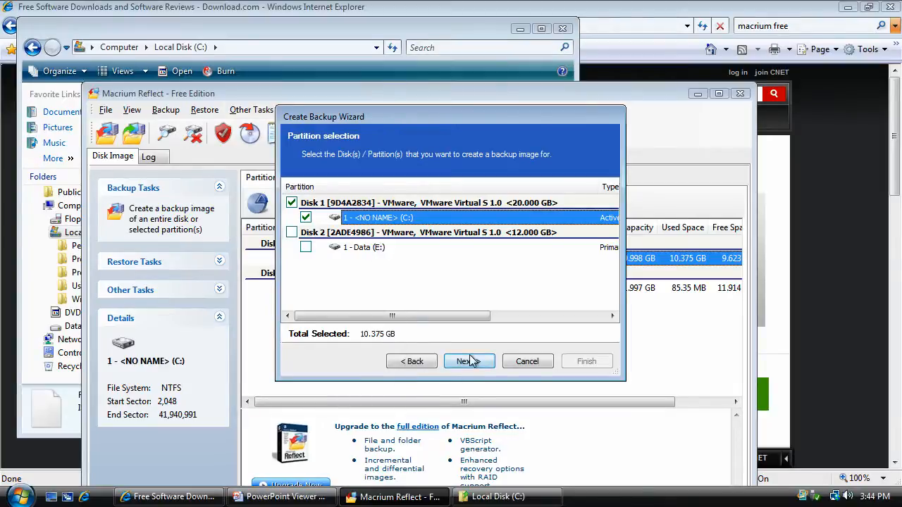
{"action": "left_click", "coordinate": [469, 360]}
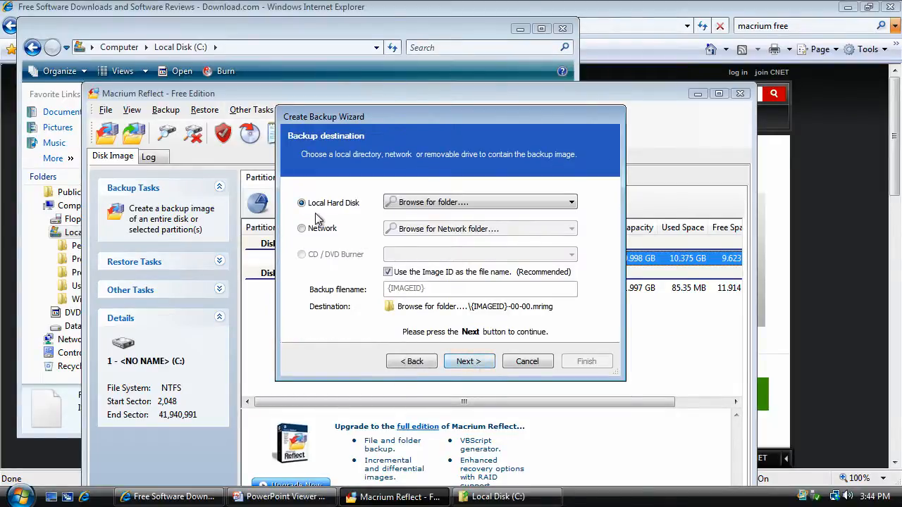
{"action": "mouse_move", "coordinate": [396, 145]}
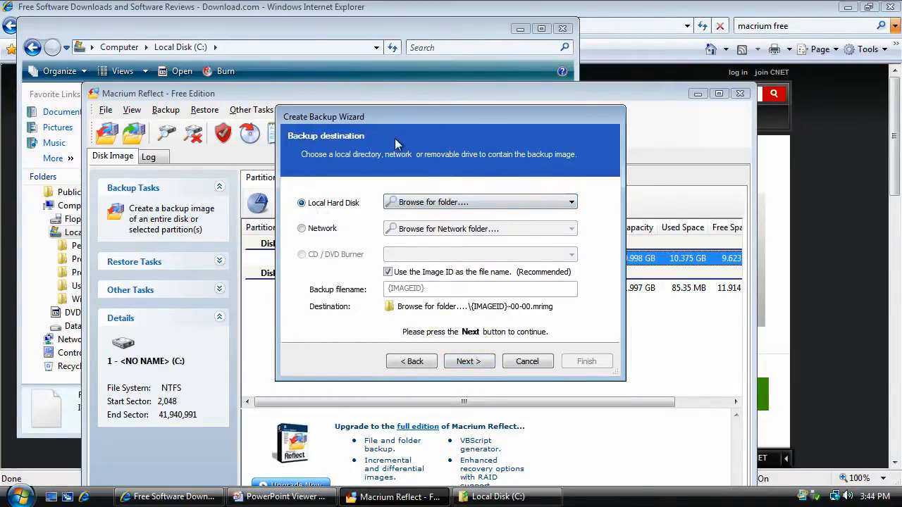
{"action": "mouse_move", "coordinate": [328, 176]}
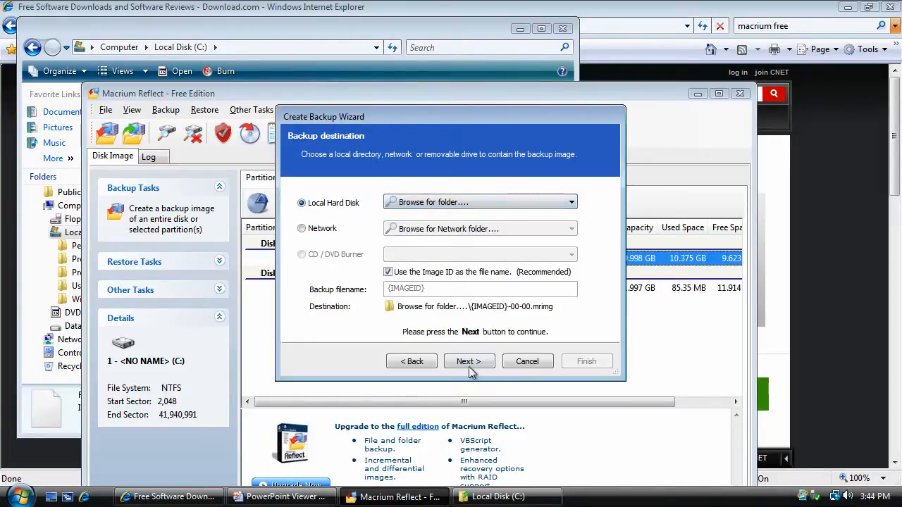
Step: Browse the local drives, dismiss the insert-disc prompt, and pick Data (E:) as destination
{"action": "left_click", "coordinate": [479, 202]}
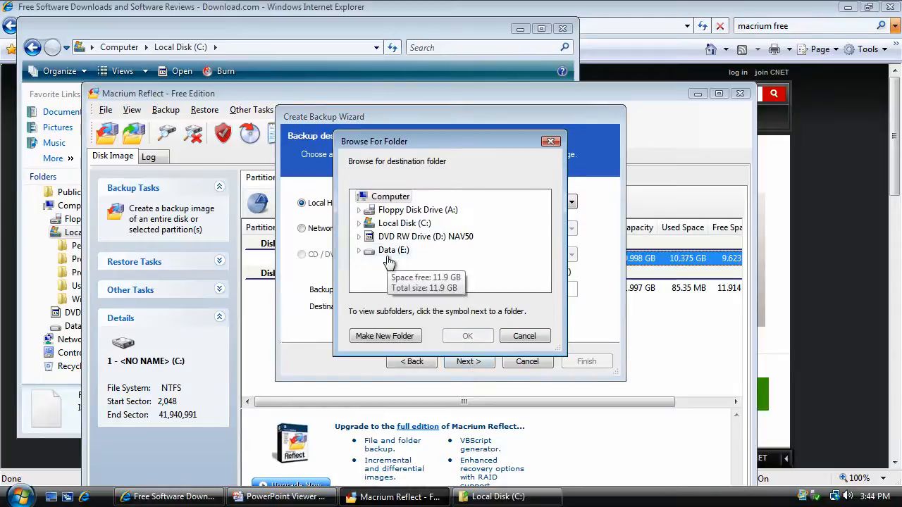
{"action": "mouse_move", "coordinate": [395, 254]}
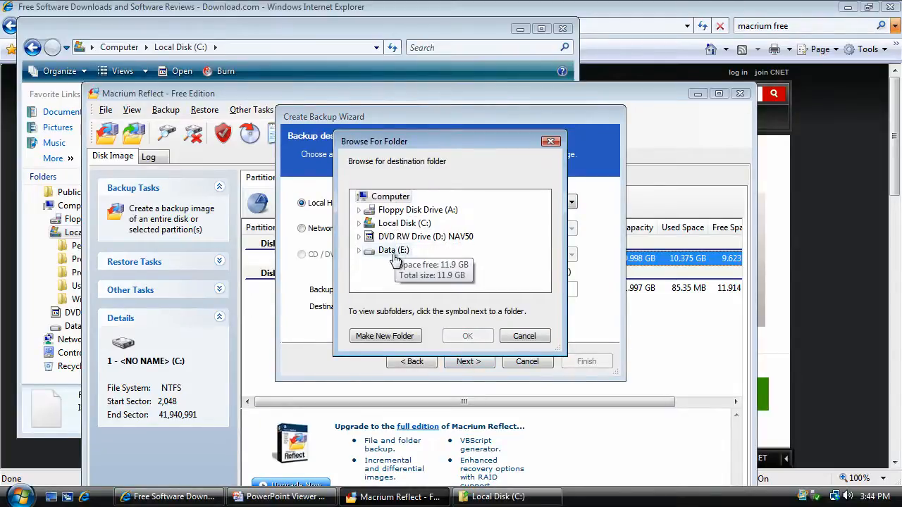
{"action": "left_click", "coordinate": [392, 250]}
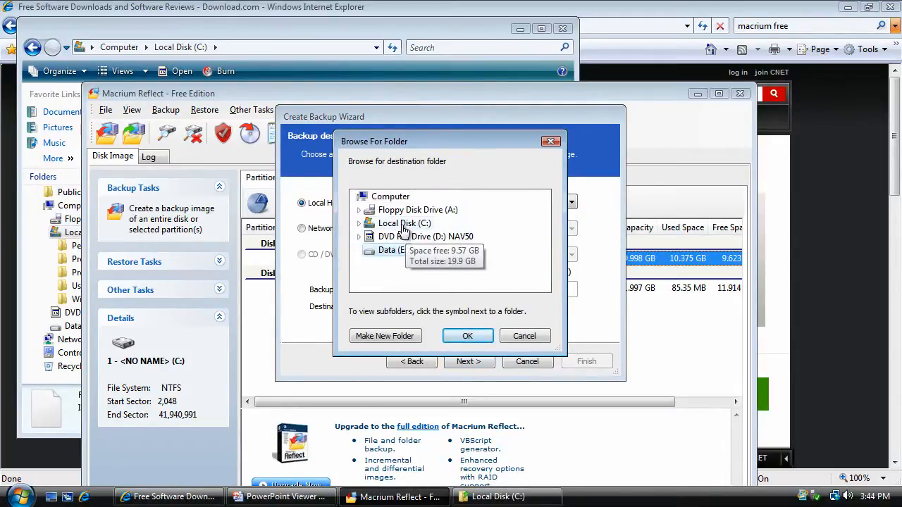
{"action": "mouse_move", "coordinate": [394, 250]}
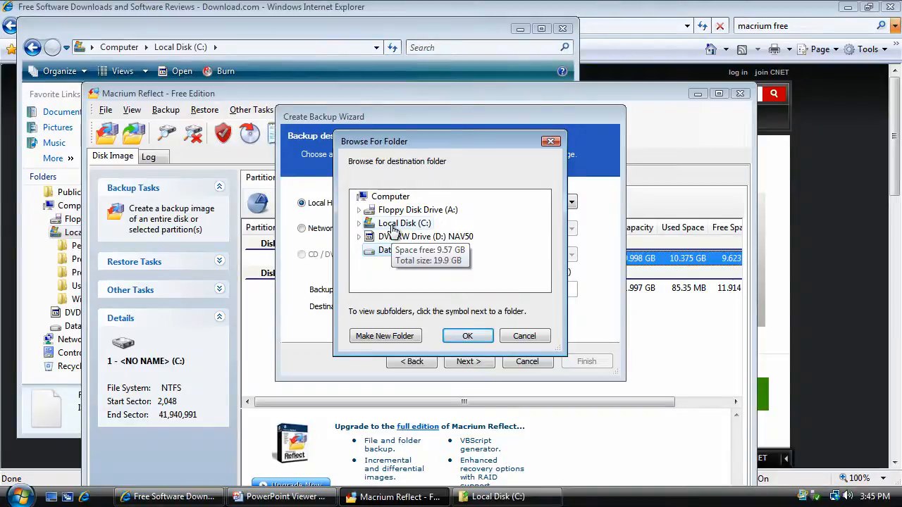
{"action": "left_click", "coordinate": [360, 223]}
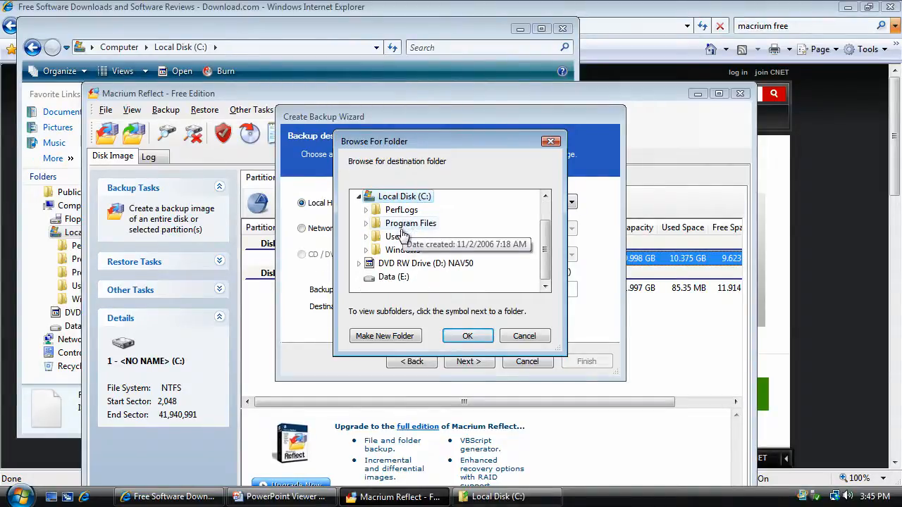
{"action": "mouse_move", "coordinate": [404, 201]}
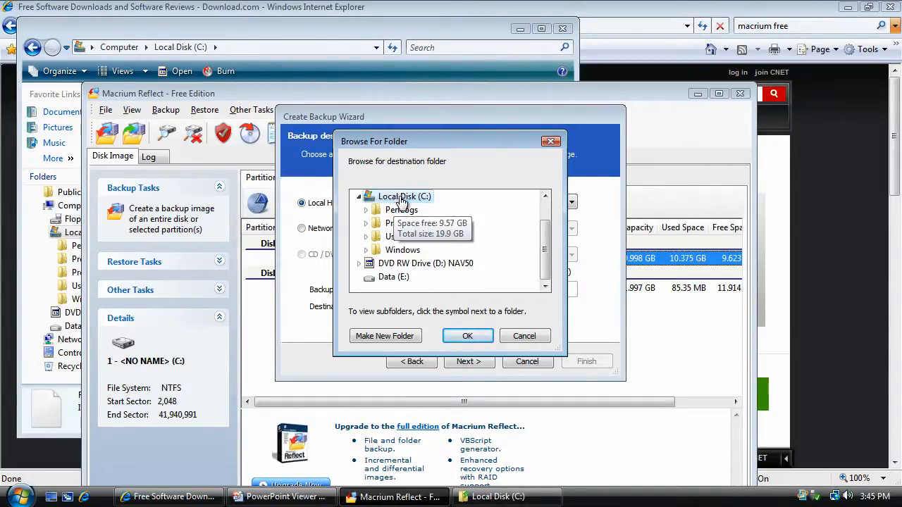
{"action": "mouse_move", "coordinate": [387, 210]}
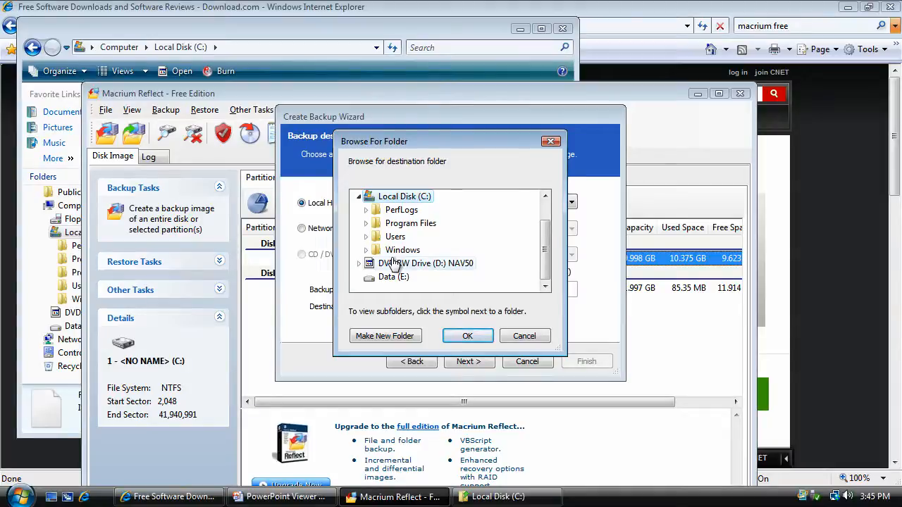
{"action": "mouse_move", "coordinate": [393, 277]}
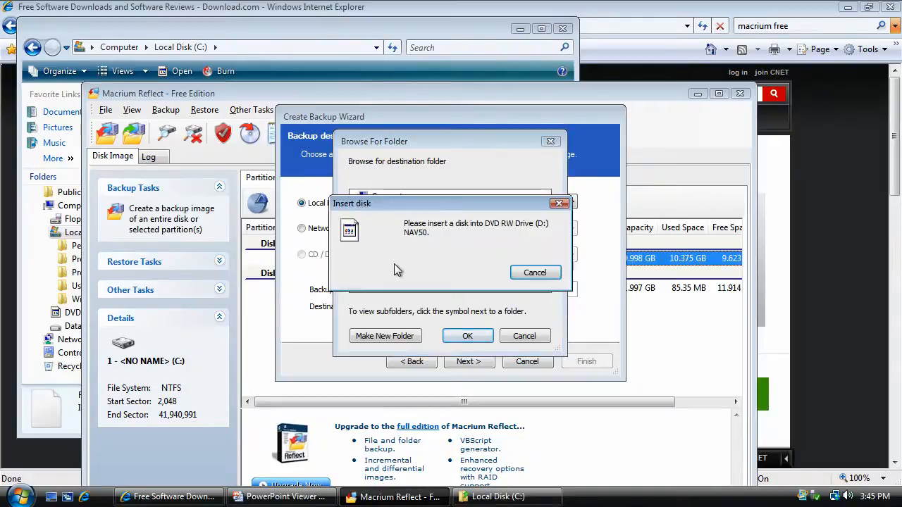
{"action": "left_click", "coordinate": [534, 272]}
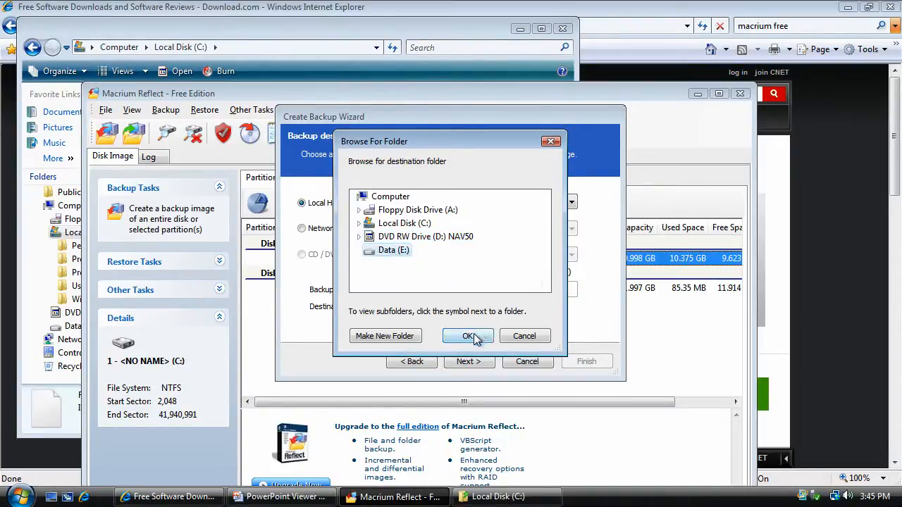
Step: Keep Local Hard Disk E:\ as the destination and reach the Imaging Summary
{"action": "left_click", "coordinate": [468, 336]}
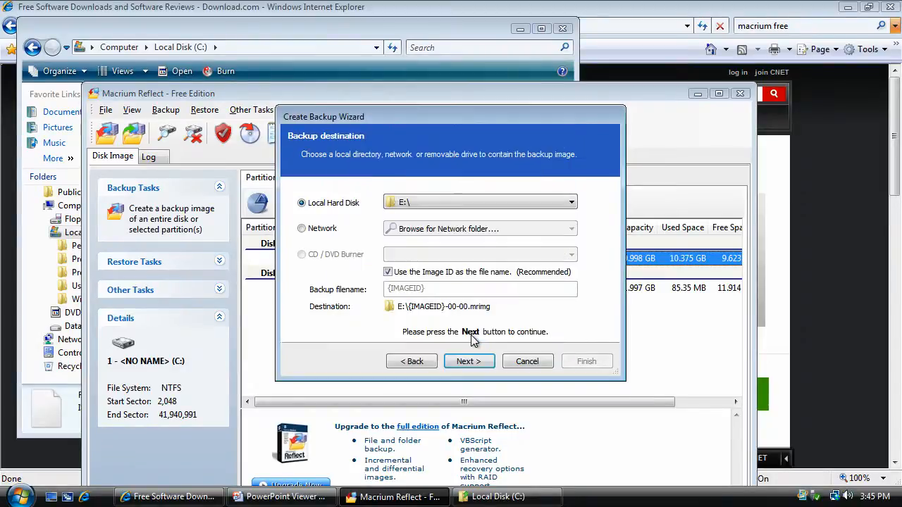
{"action": "left_click", "coordinate": [469, 361]}
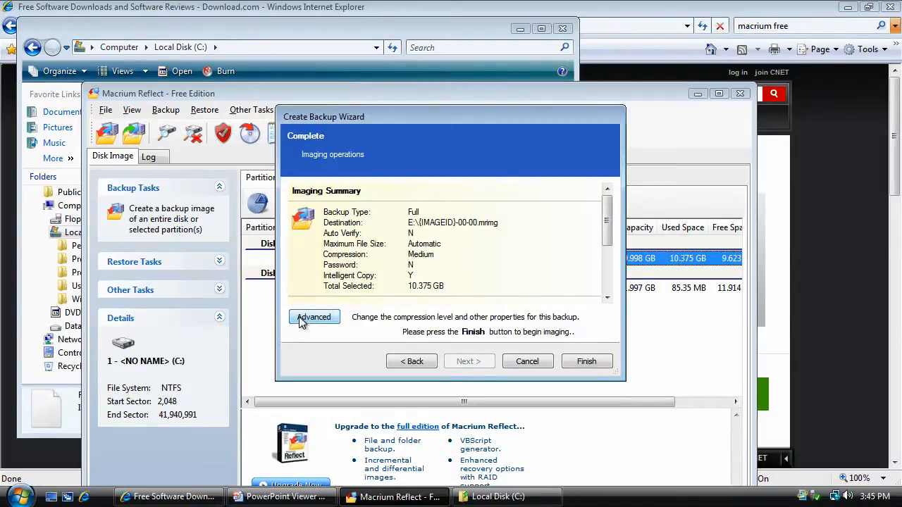
Step: In Advanced settings, set compression to High and keep Intelligent sector copy
{"action": "left_click", "coordinate": [314, 317]}
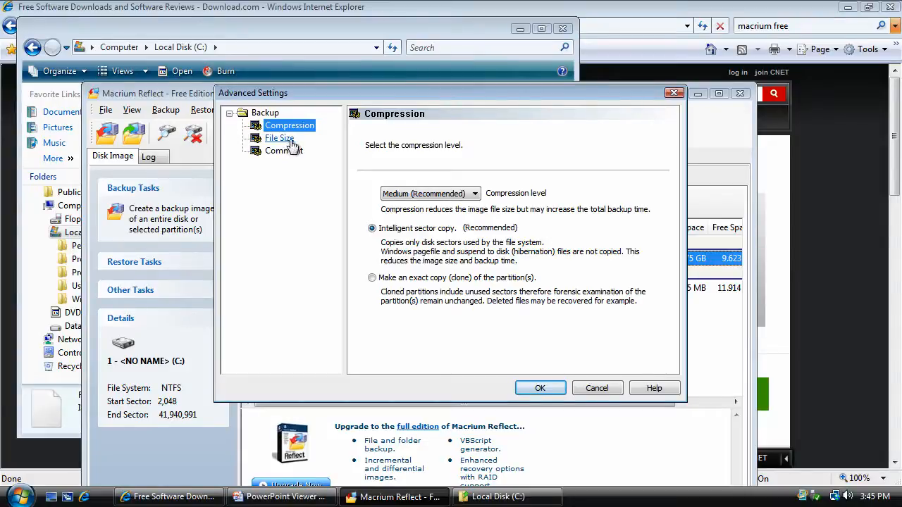
{"action": "left_click", "coordinate": [475, 193]}
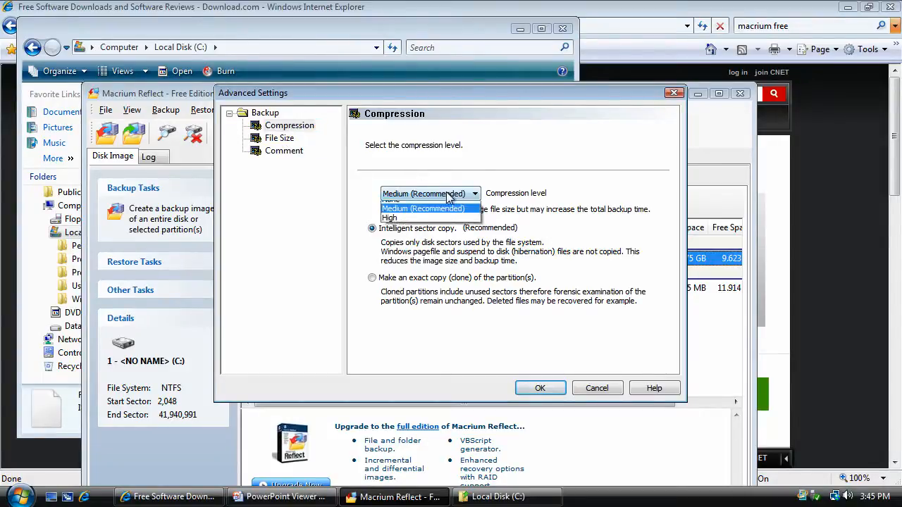
{"action": "left_click", "coordinate": [389, 218]}
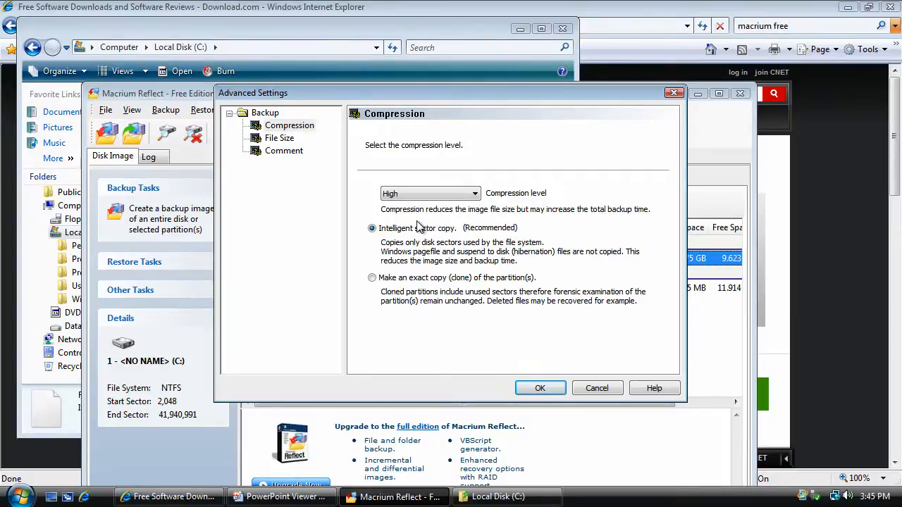
{"action": "mouse_move", "coordinate": [492, 316]}
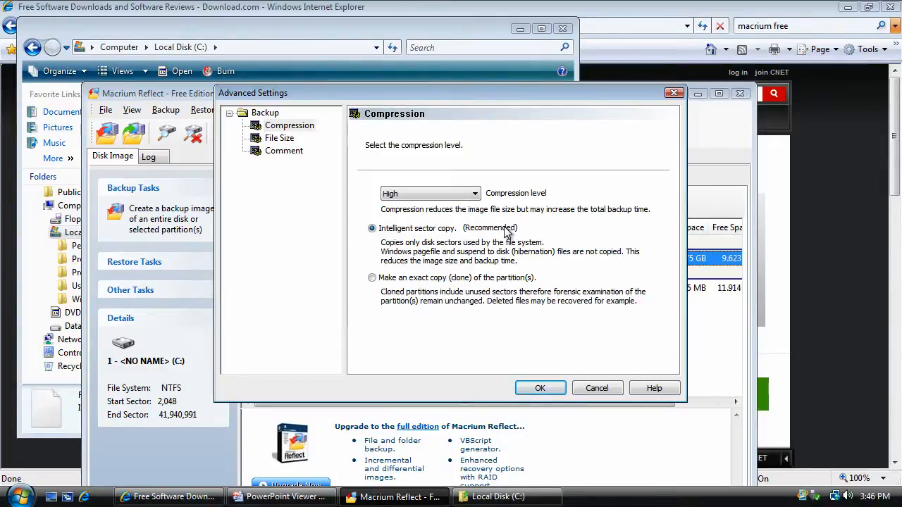
{"action": "mouse_move", "coordinate": [460, 224]}
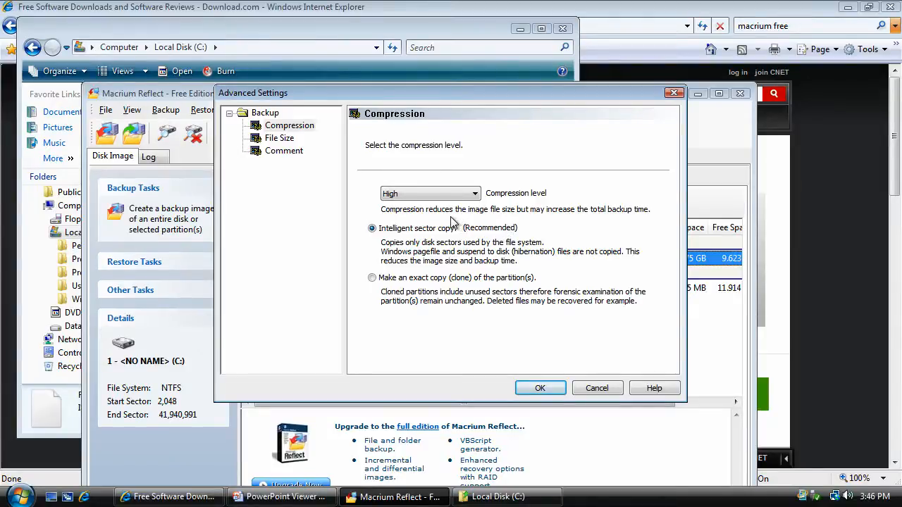
{"action": "left_click", "coordinate": [429, 193]}
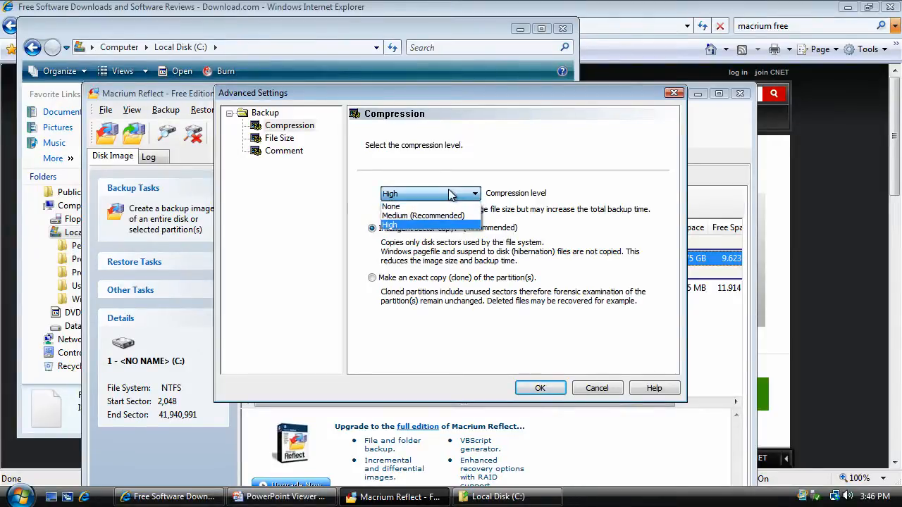
{"action": "left_click", "coordinate": [389, 224]}
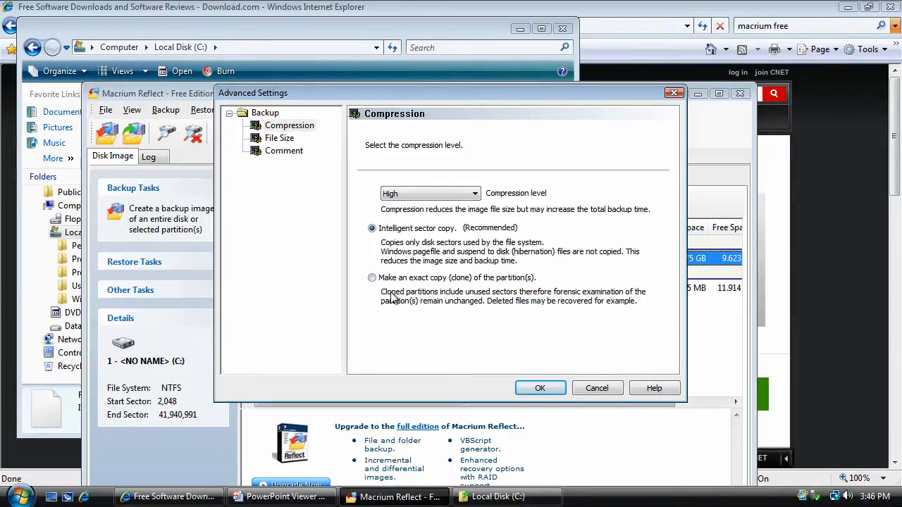
{"action": "mouse_move", "coordinate": [532, 302]}
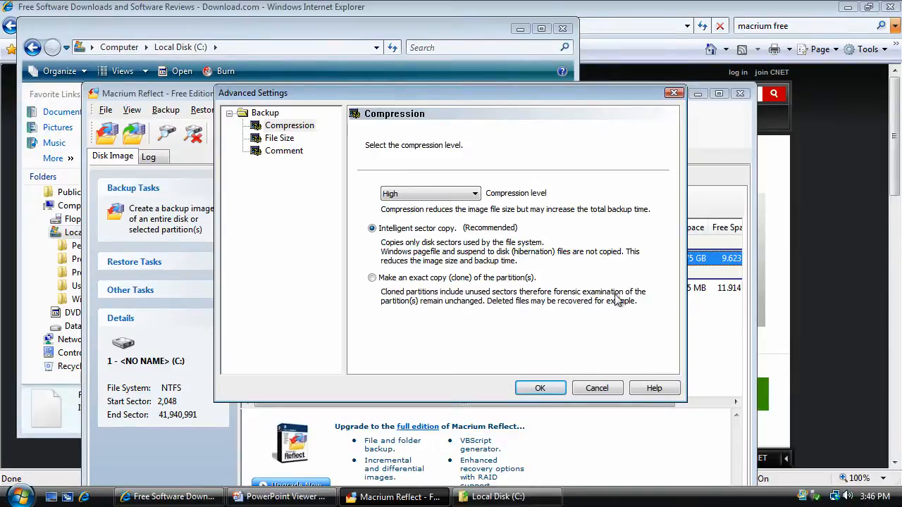
{"action": "mouse_move", "coordinate": [460, 306]}
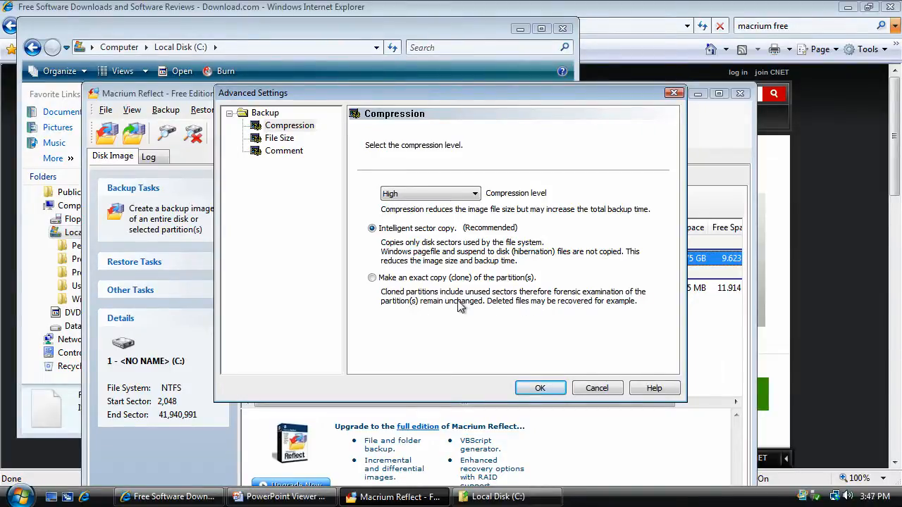
{"action": "mouse_move", "coordinate": [454, 305]}
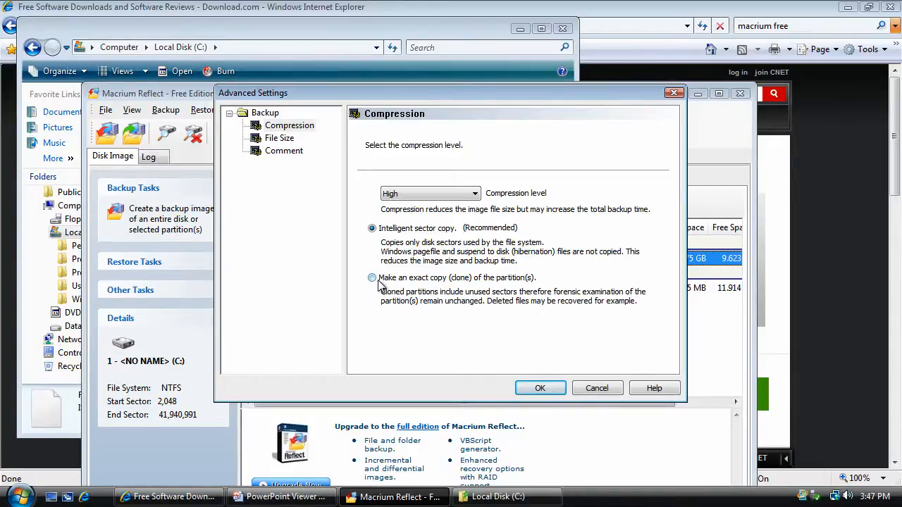
{"action": "left_click", "coordinate": [372, 277]}
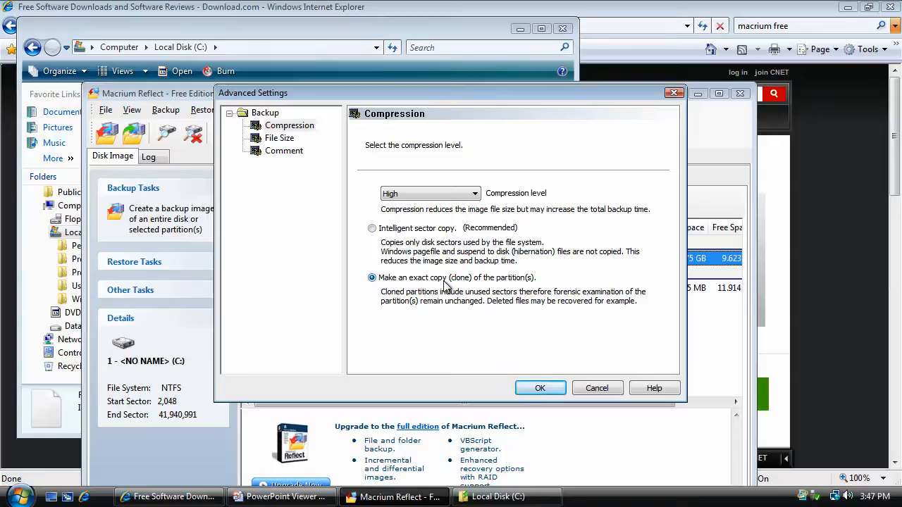
{"action": "left_click", "coordinate": [372, 228]}
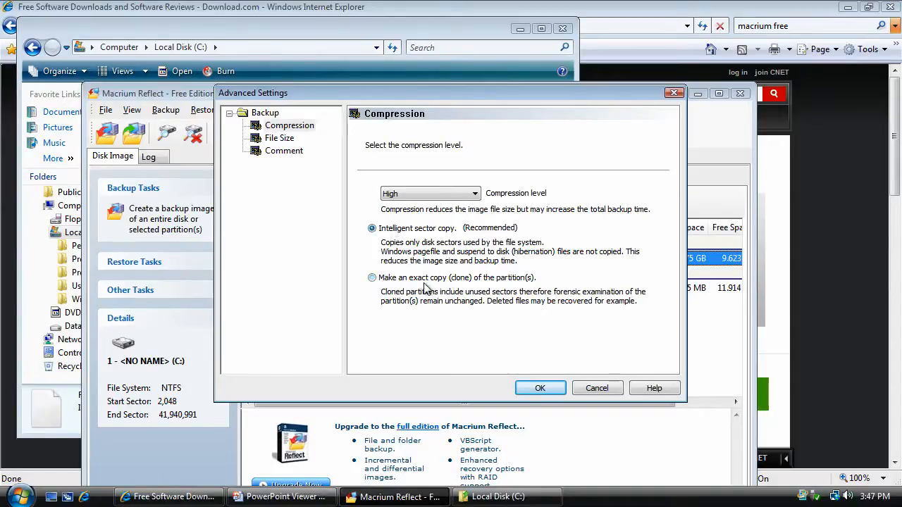
{"action": "left_click", "coordinate": [540, 387]}
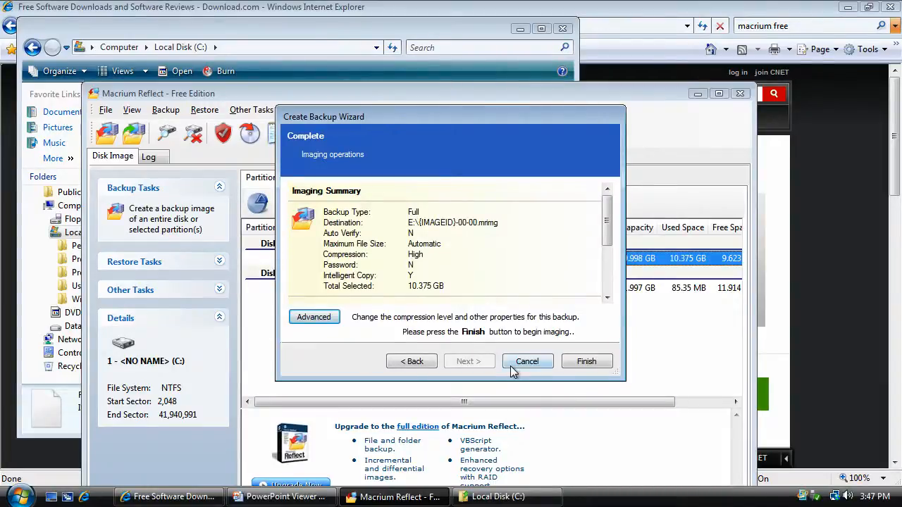
Step: Run the backup now and save its definition on Data (E:) as 'Kiosk backup'
{"action": "left_click", "coordinate": [586, 360]}
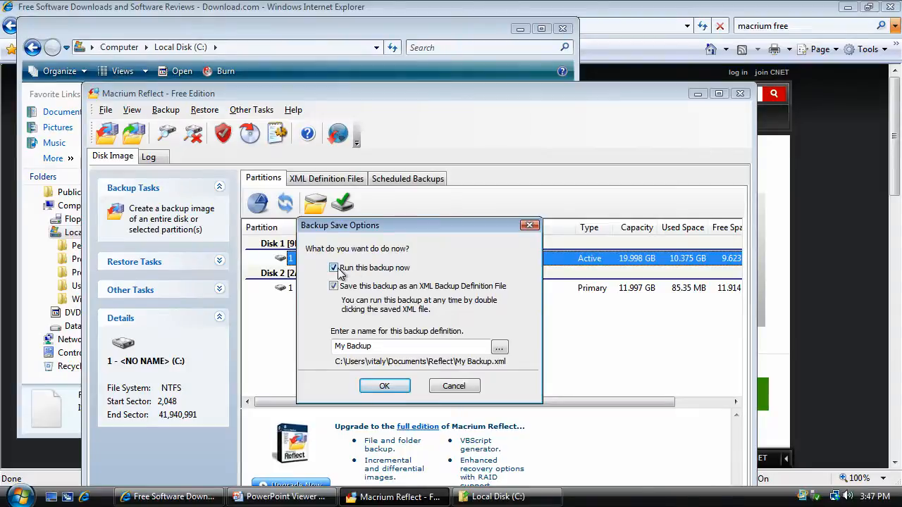
{"action": "mouse_move", "coordinate": [346, 273]}
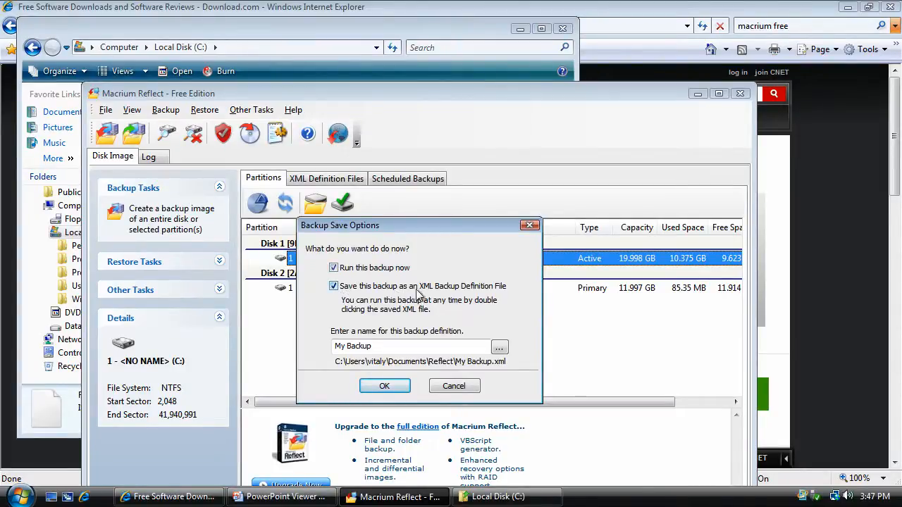
{"action": "mouse_move", "coordinate": [286, 205]}
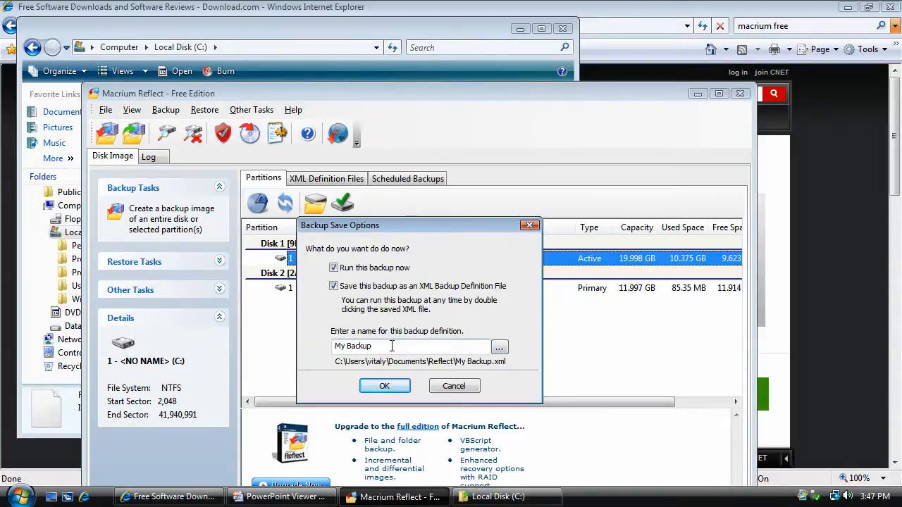
{"action": "left_click", "coordinate": [499, 346]}
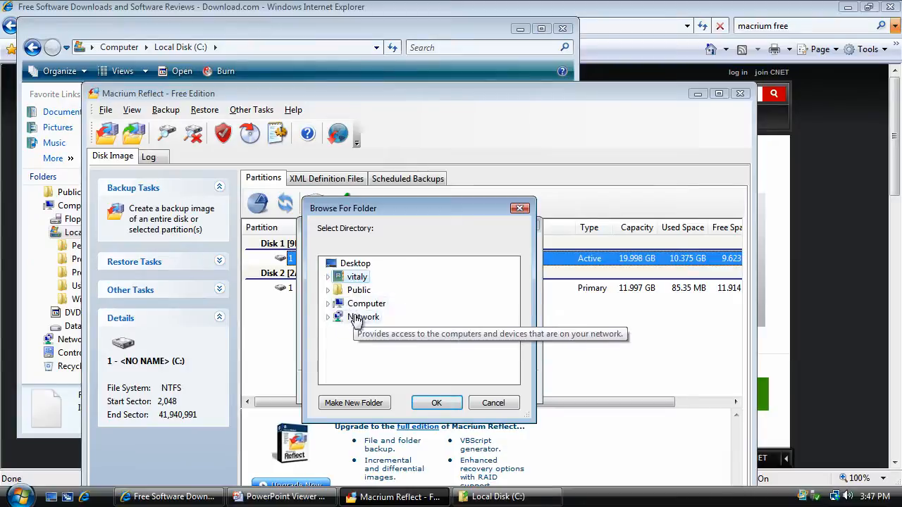
{"action": "left_click", "coordinate": [327, 303]}
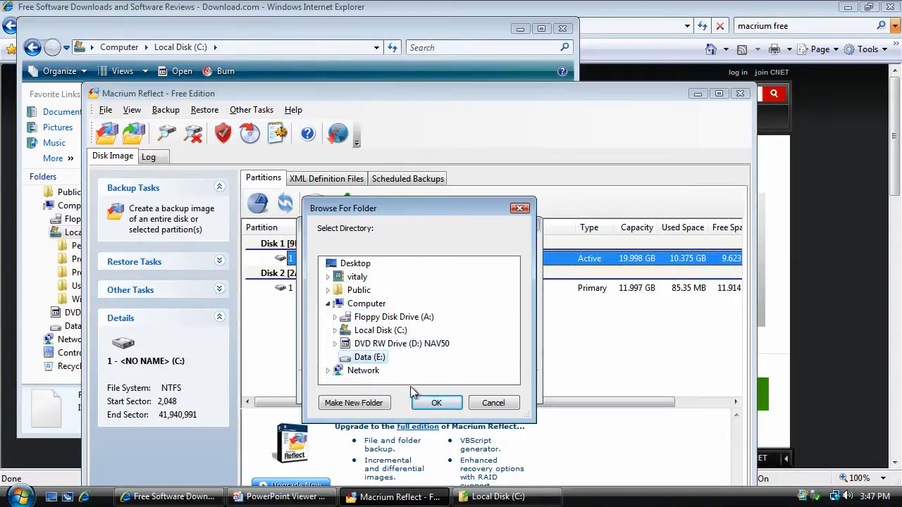
{"action": "left_click", "coordinate": [436, 402]}
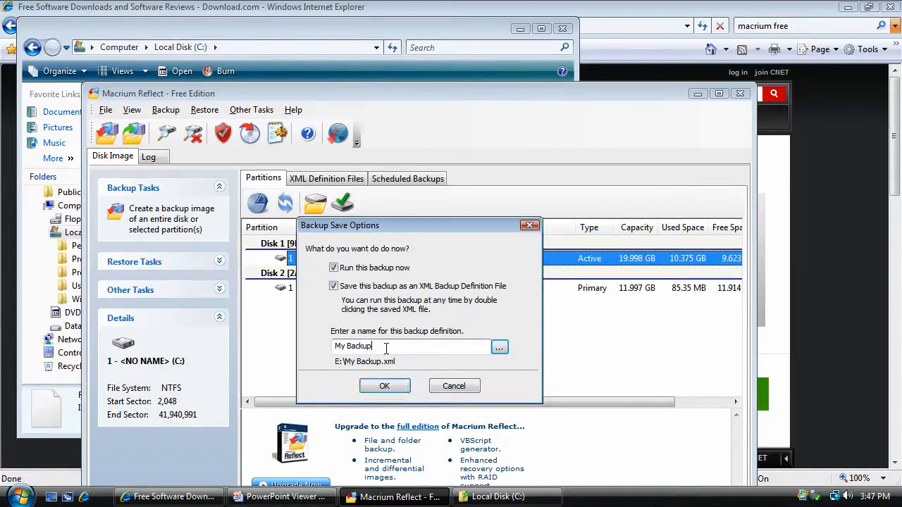
{"action": "triple_click", "coordinate": [352, 345]}
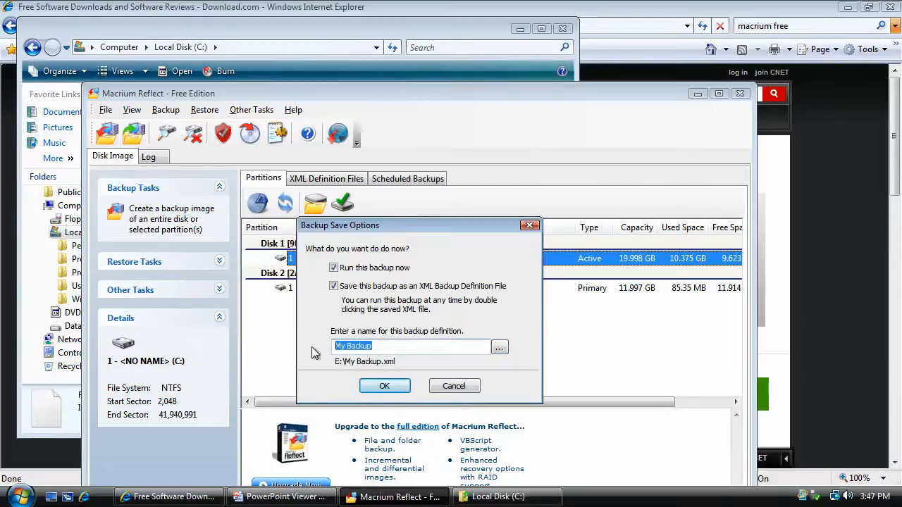
{"action": "type", "text": "Kiosk"}
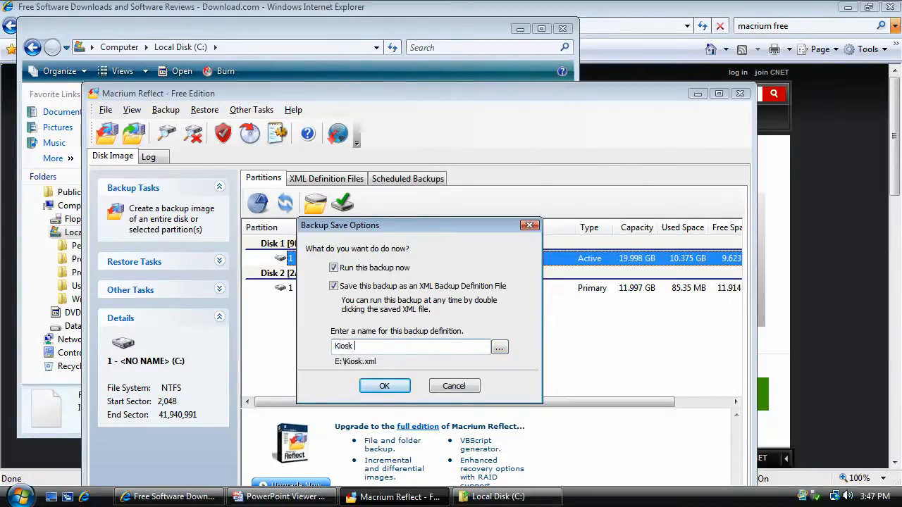
{"action": "type", "text": "backup"}
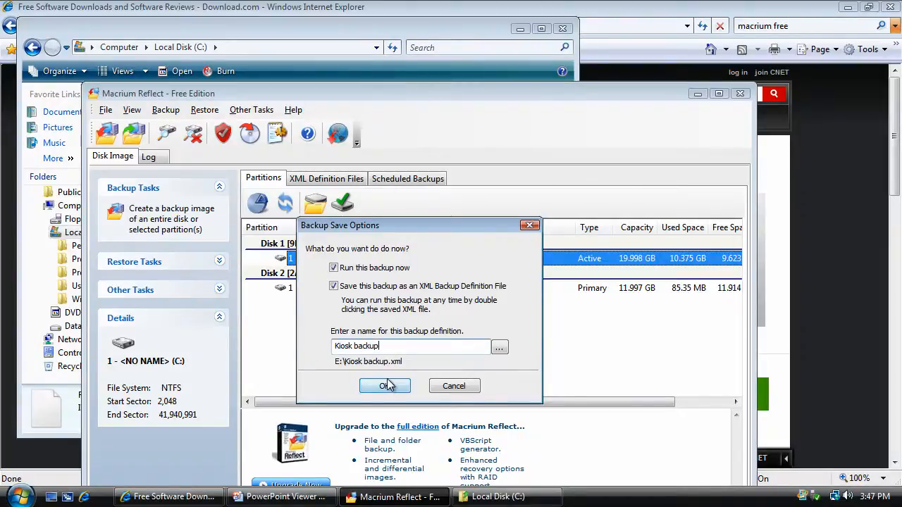
{"action": "left_click", "coordinate": [385, 385]}
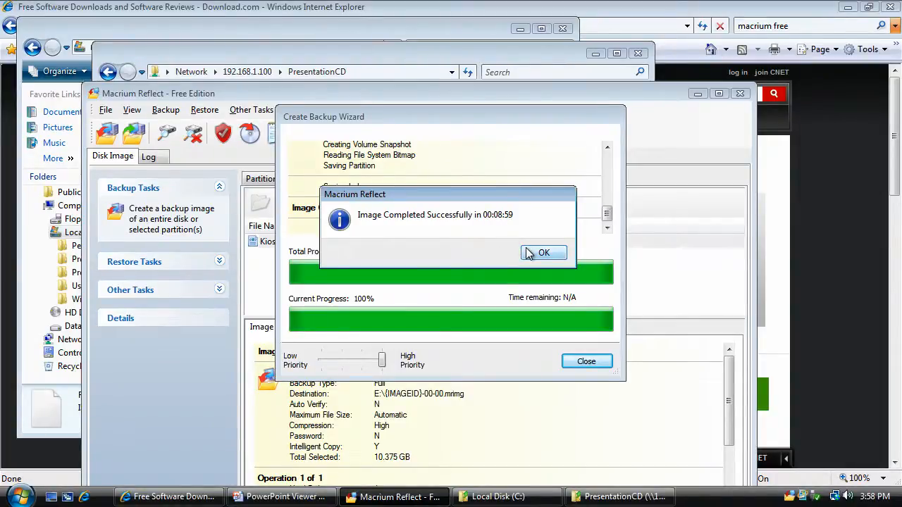
Step: Dismiss the image-completed message and close the backup progress window
{"action": "left_click", "coordinate": [543, 252]}
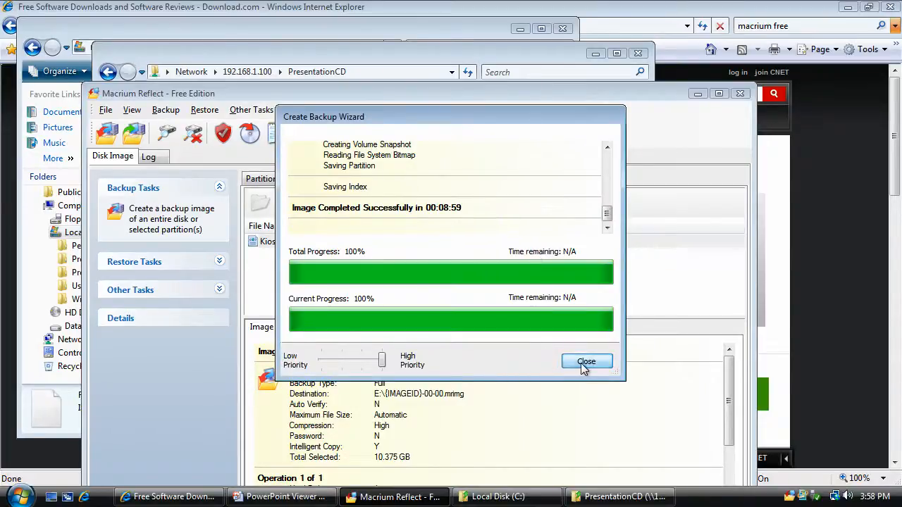
{"action": "left_click", "coordinate": [586, 361]}
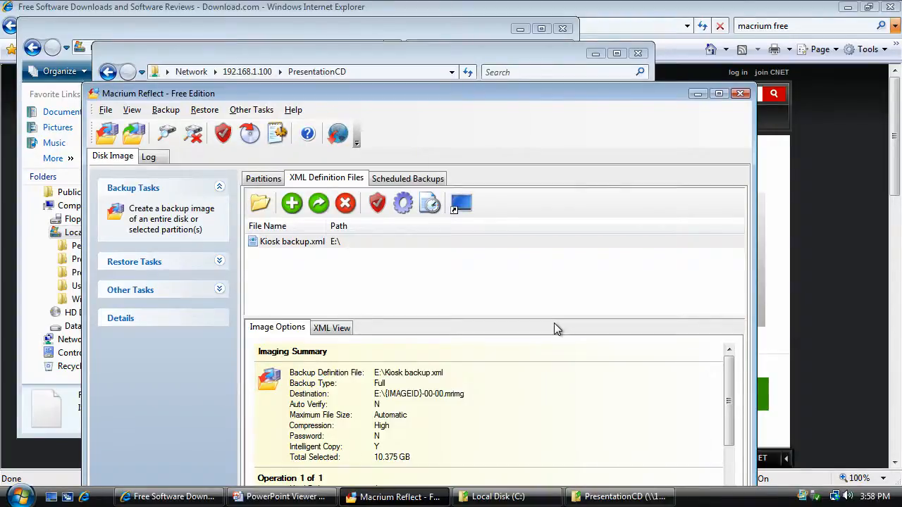
{"action": "mouse_move", "coordinate": [511, 285]}
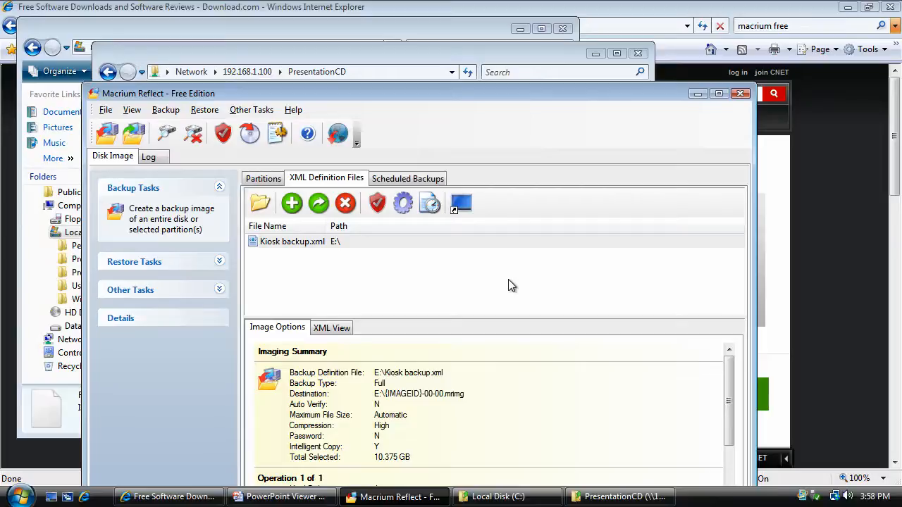
{"action": "mouse_move", "coordinate": [105, 460]}
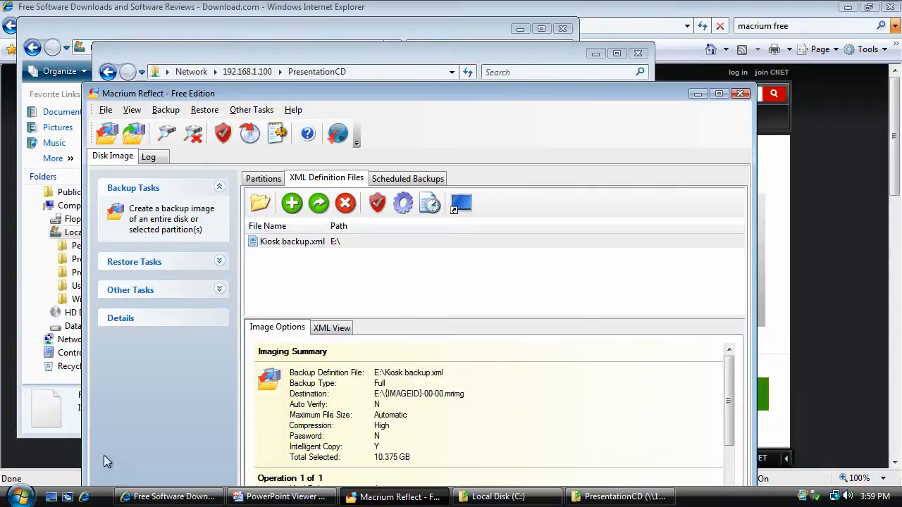